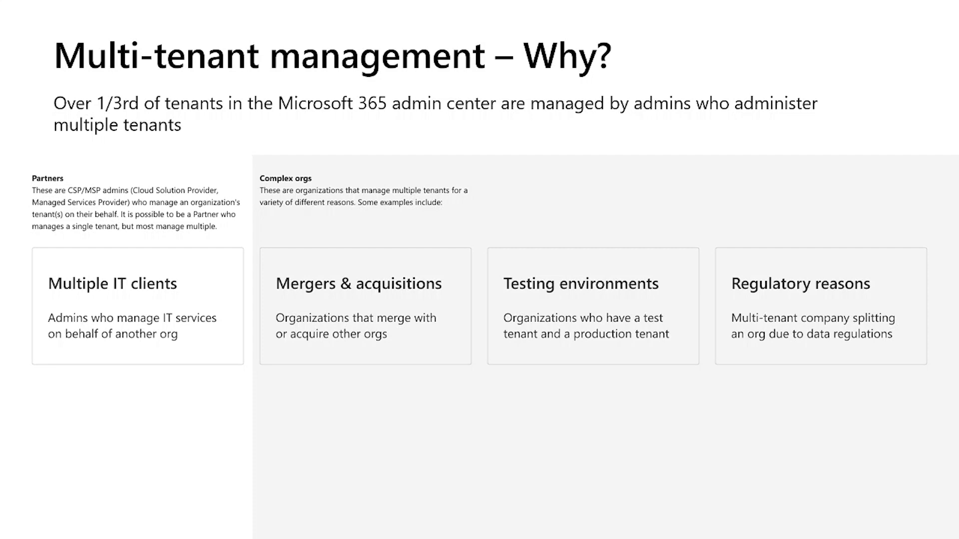
- Advance past the 'Multi-tenant management – Why?' slide to the all-tenants status snapshot
key("Right")
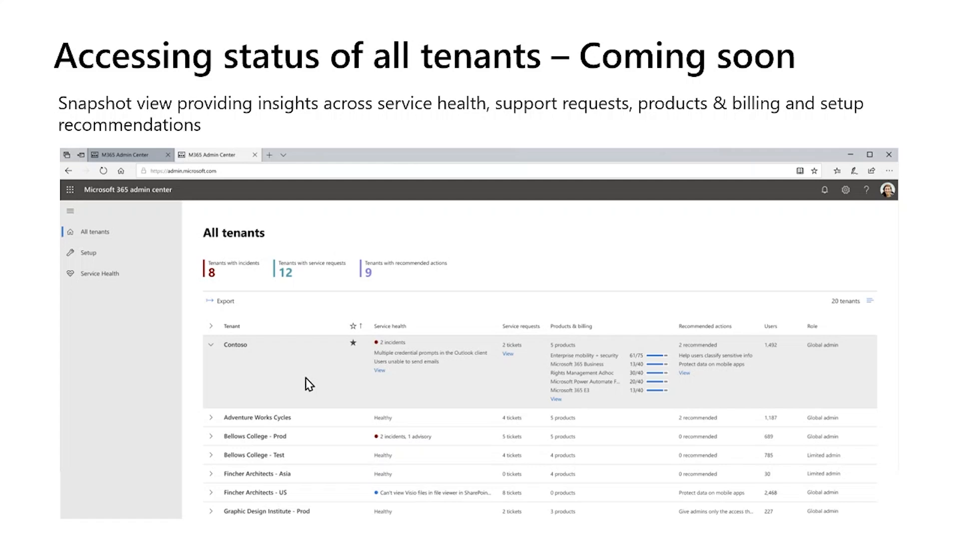
key("Right")
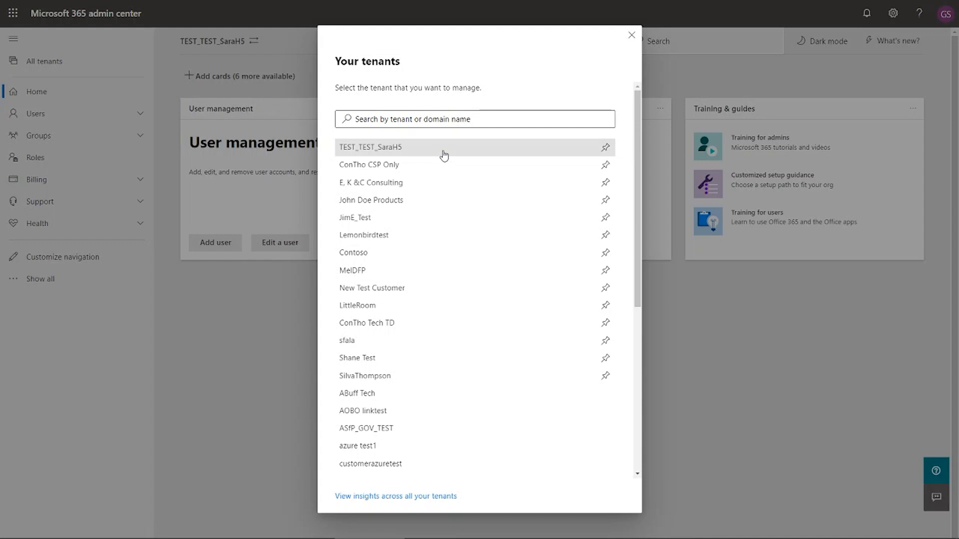
mouse_move(346, 276)
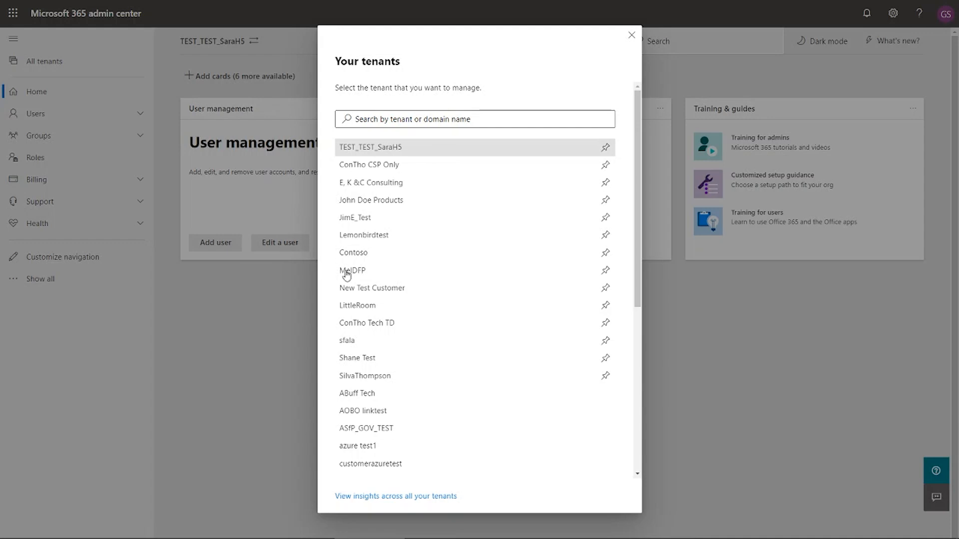
mouse_move(401, 182)
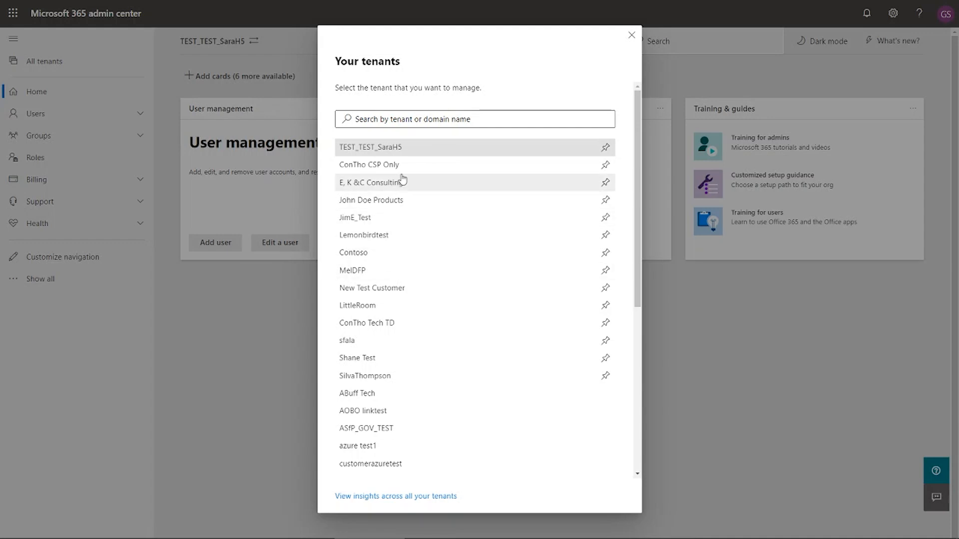
mouse_move(415, 177)
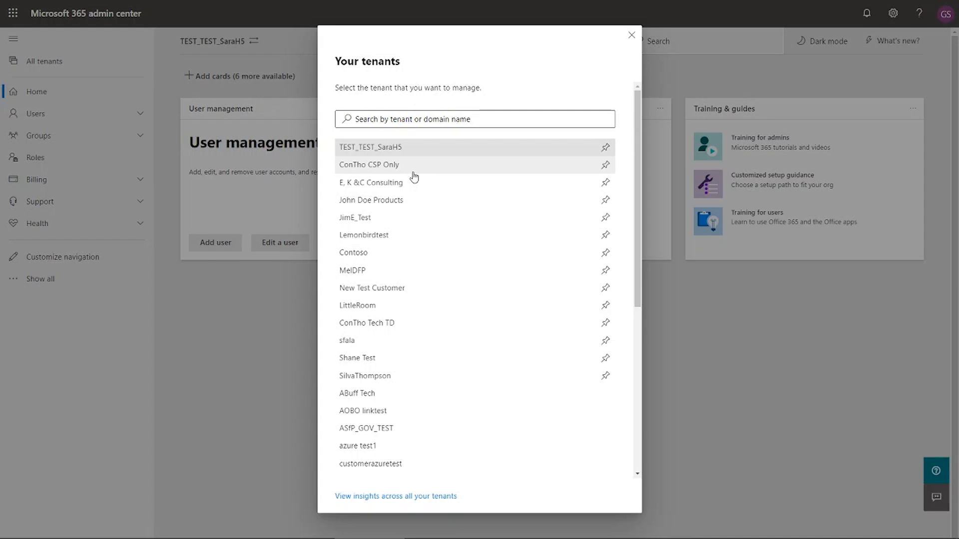
mouse_move(374, 464)
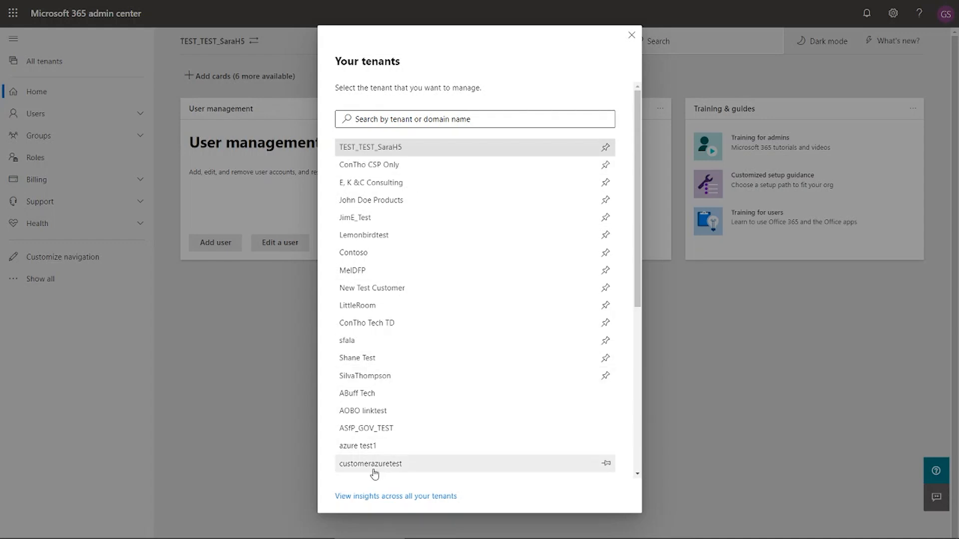
mouse_move(375, 494)
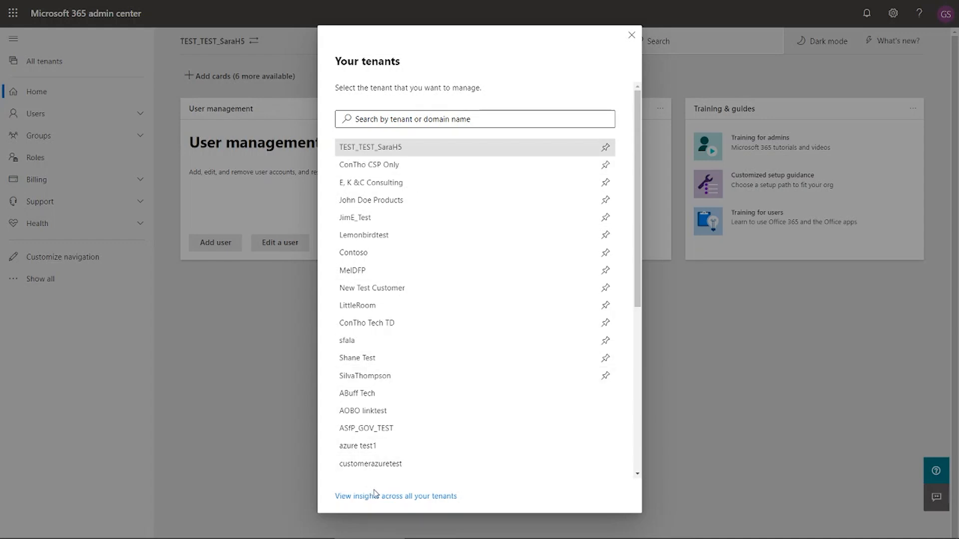
mouse_move(395, 496)
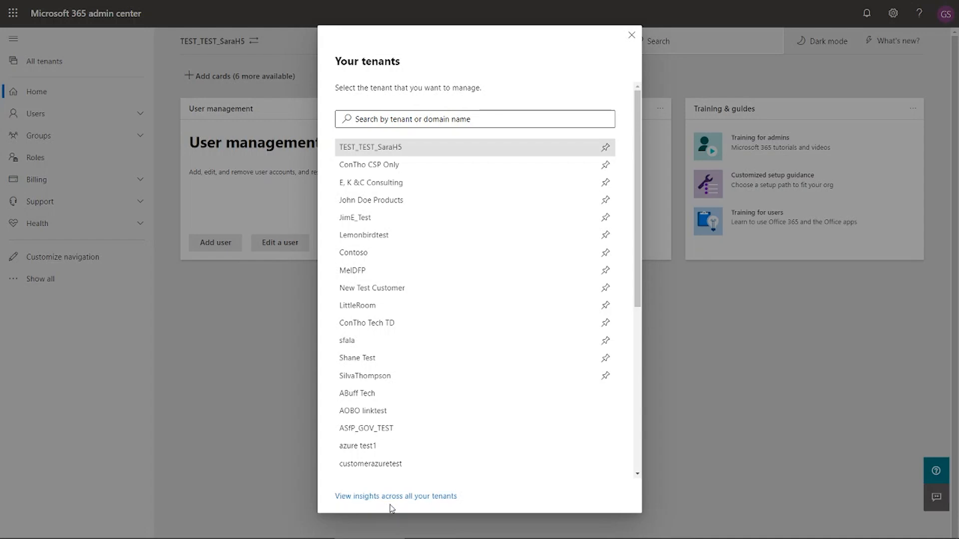
mouse_move(50, 73)
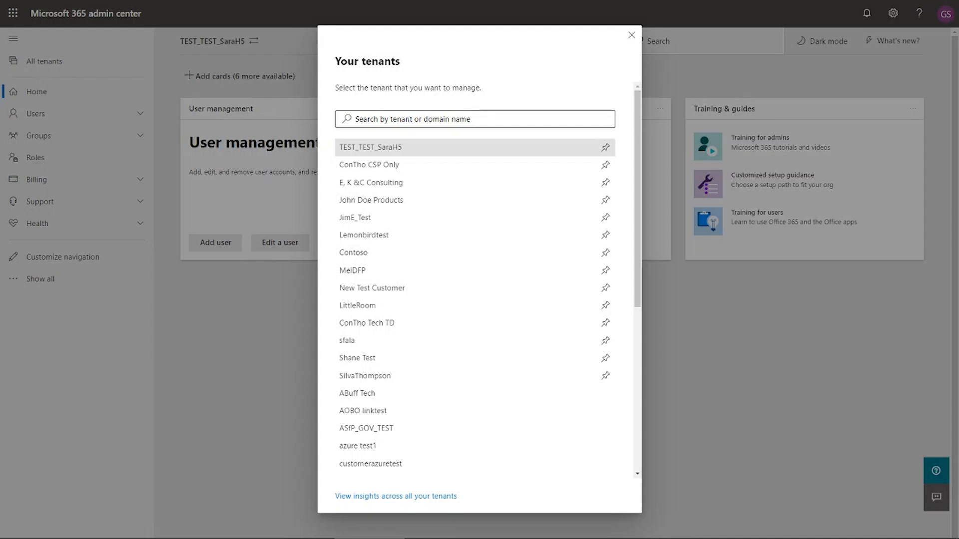
mouse_move(146, 128)
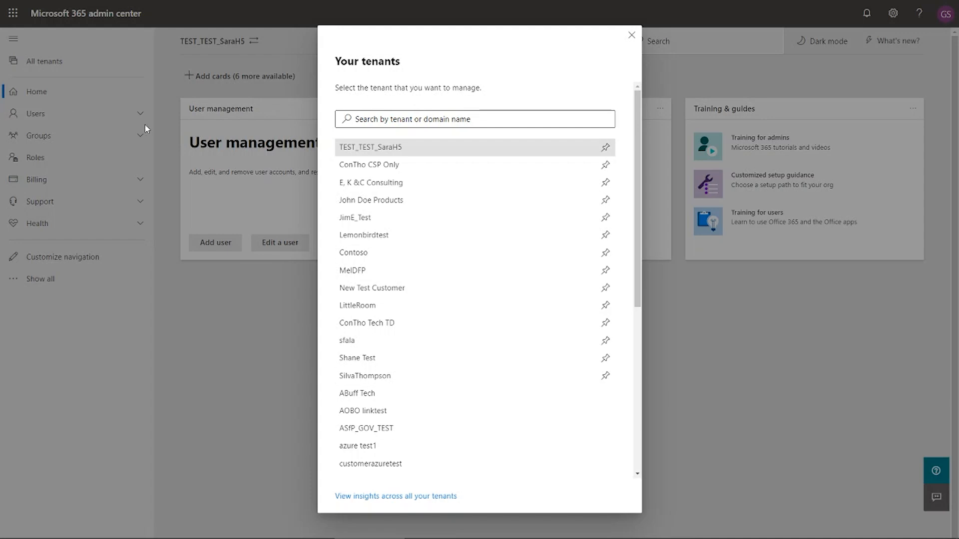
mouse_move(368, 496)
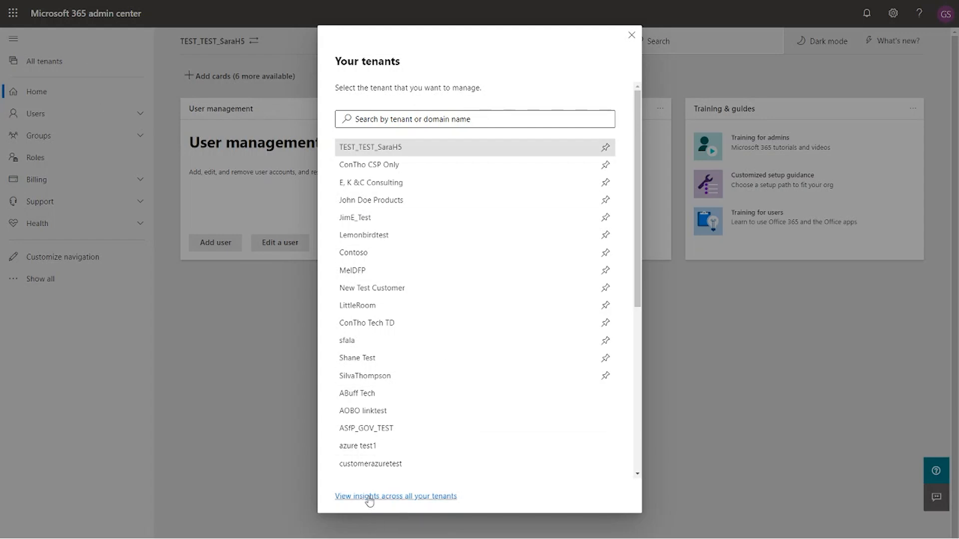
left_click(396, 496)
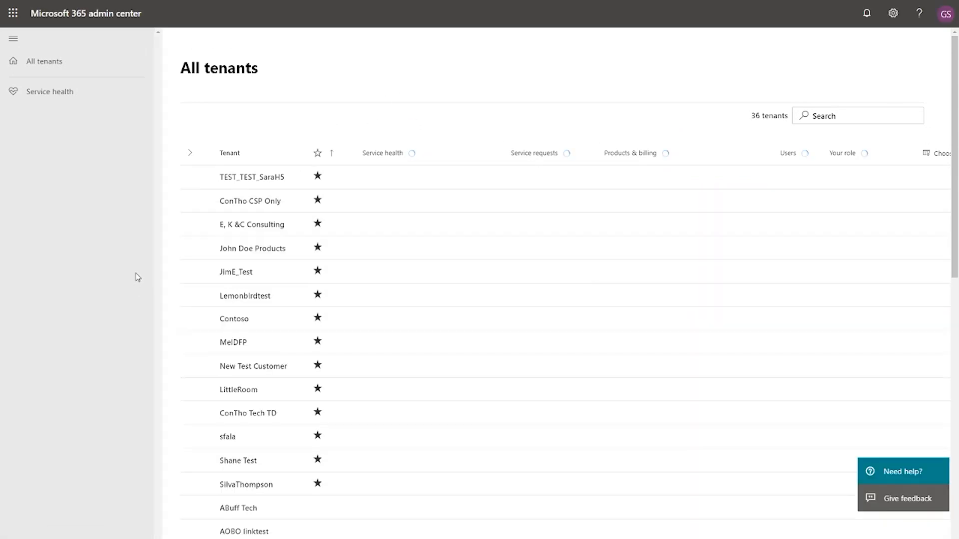
left_click(190, 153)
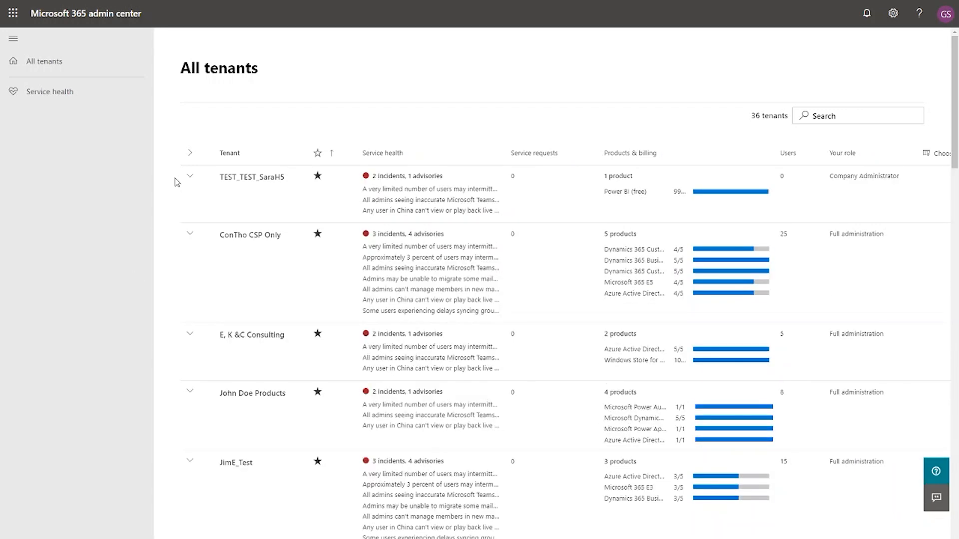
mouse_move(190, 153)
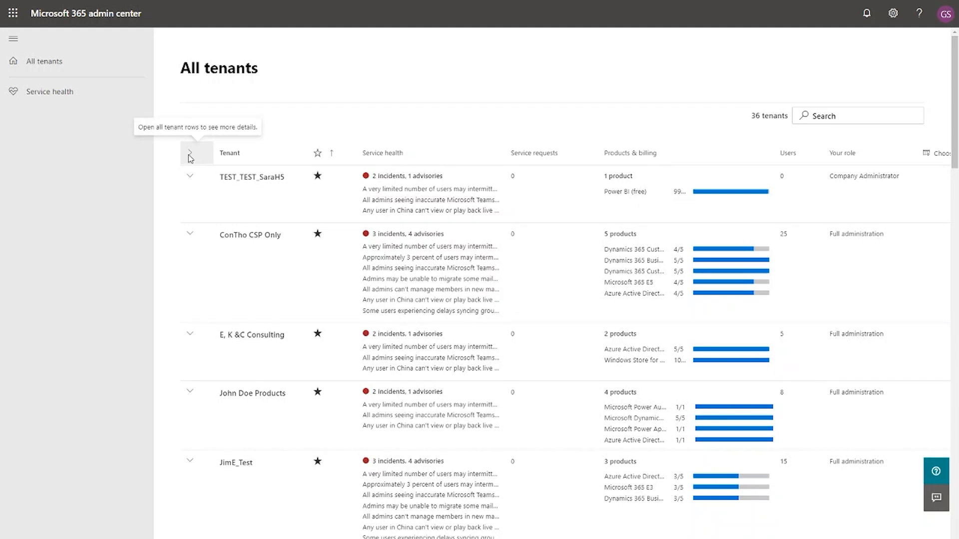
mouse_move(202, 167)
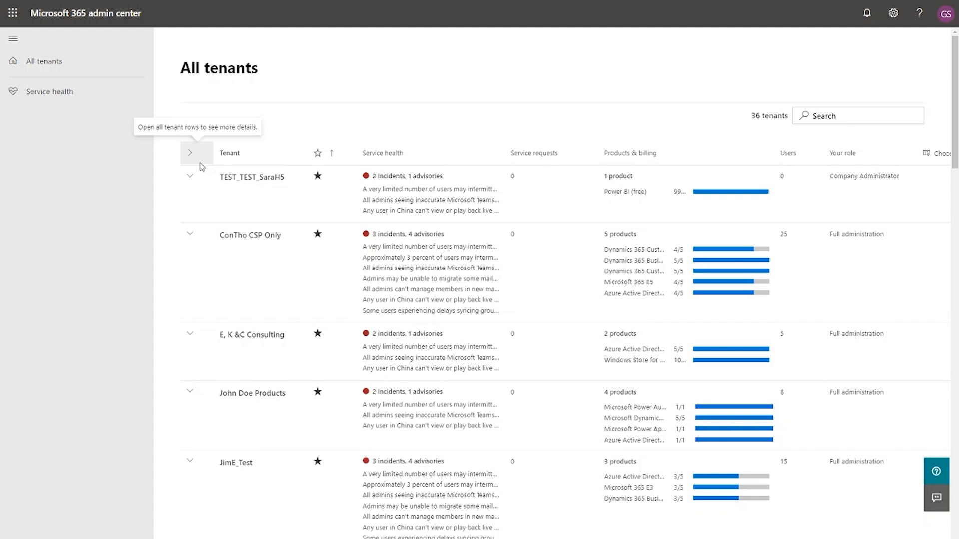
mouse_move(203, 142)
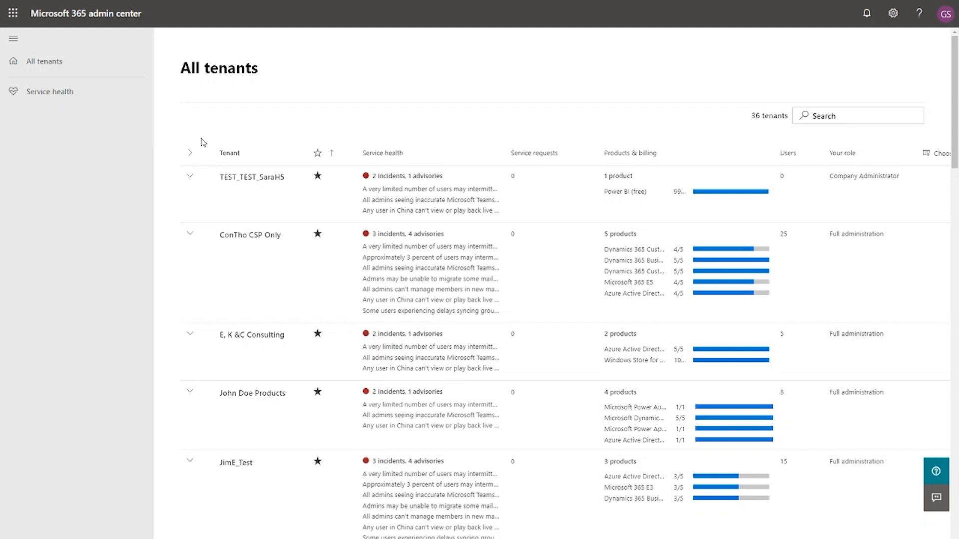
left_click(190, 177)
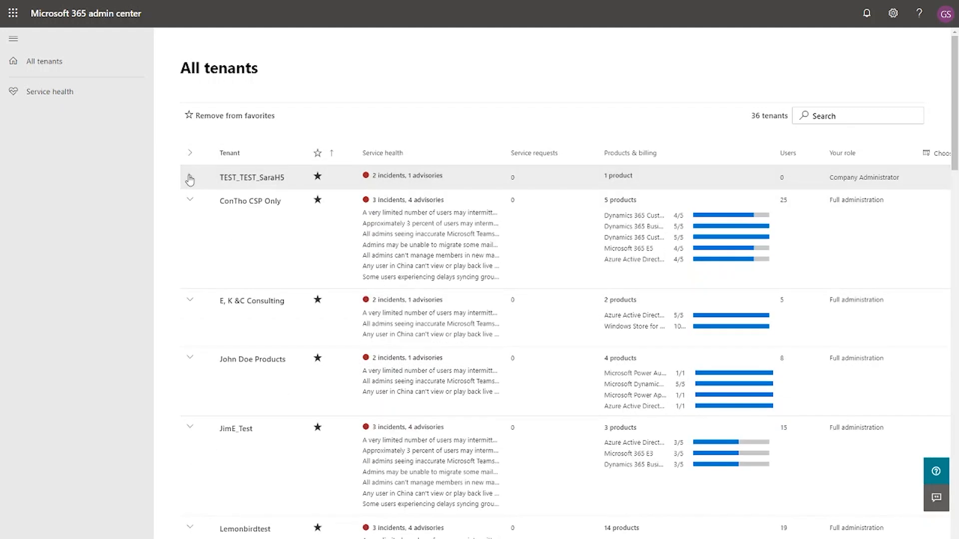
left_click(189, 153)
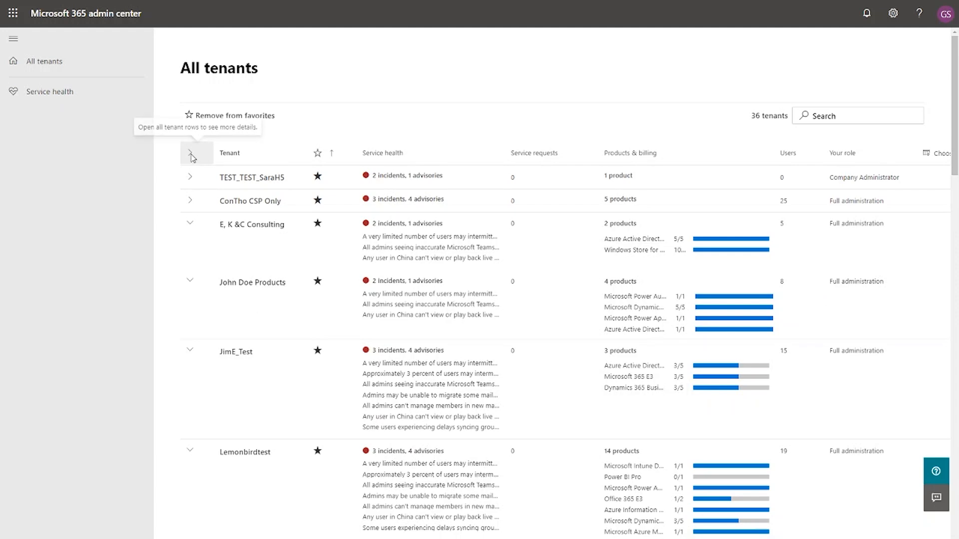
left_click(192, 157)
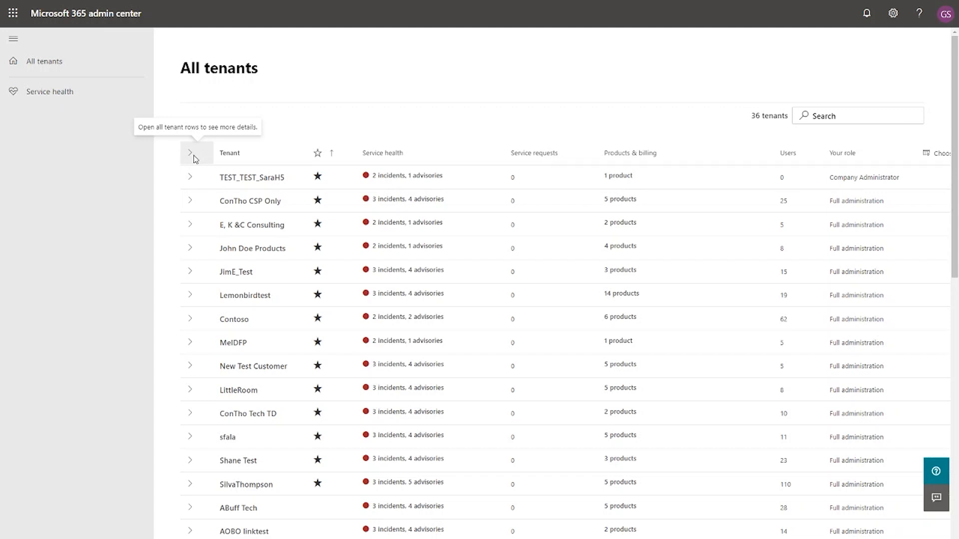
mouse_move(795, 130)
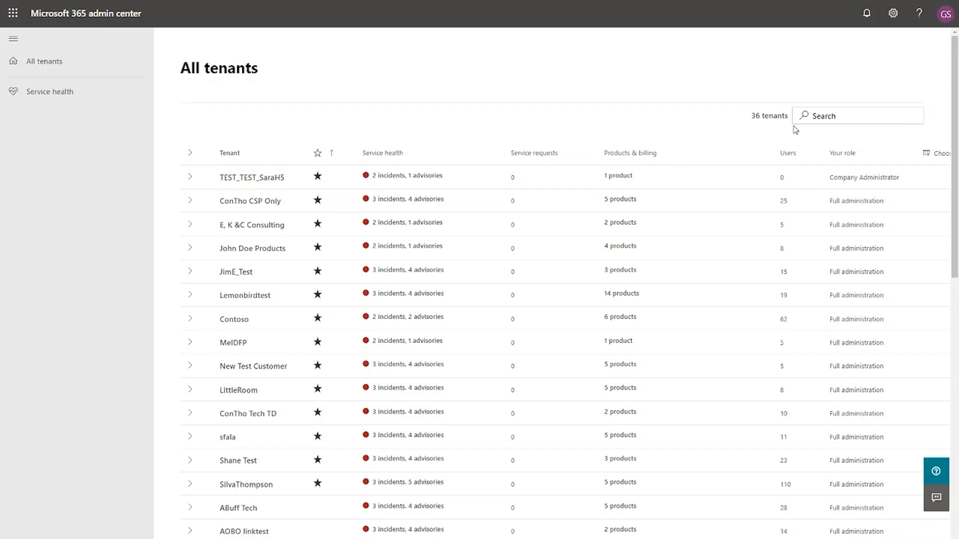
mouse_move(327, 377)
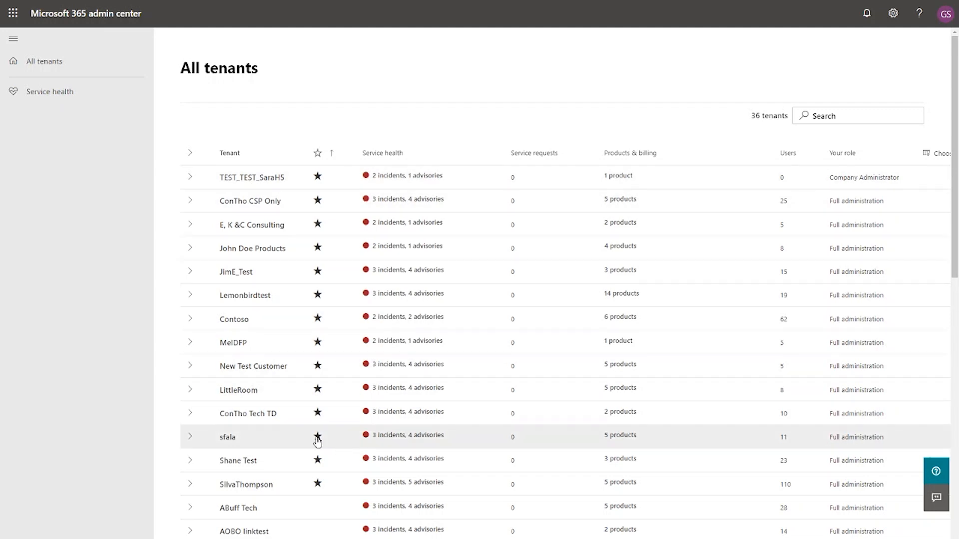
mouse_move(316, 436)
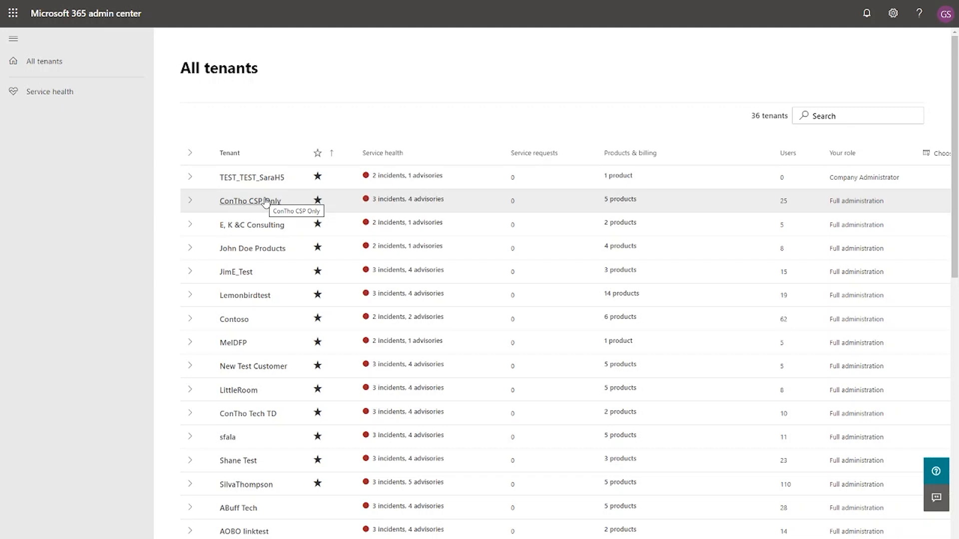
mouse_move(210, 202)
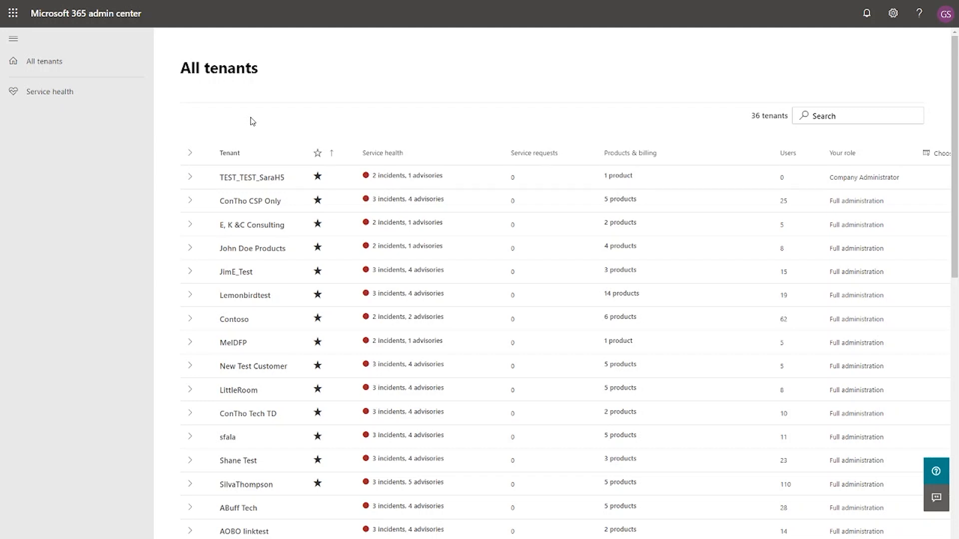
mouse_move(236, 138)
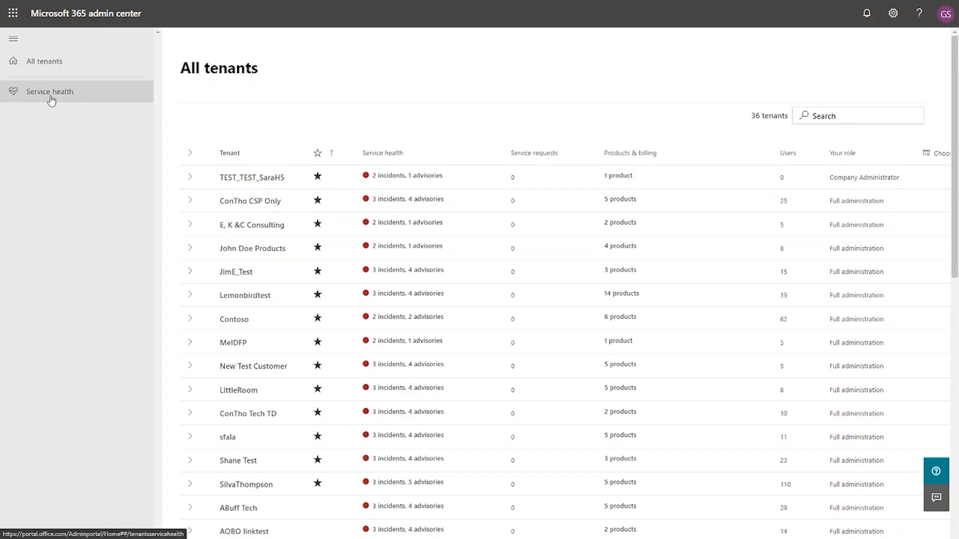
left_click(50, 91)
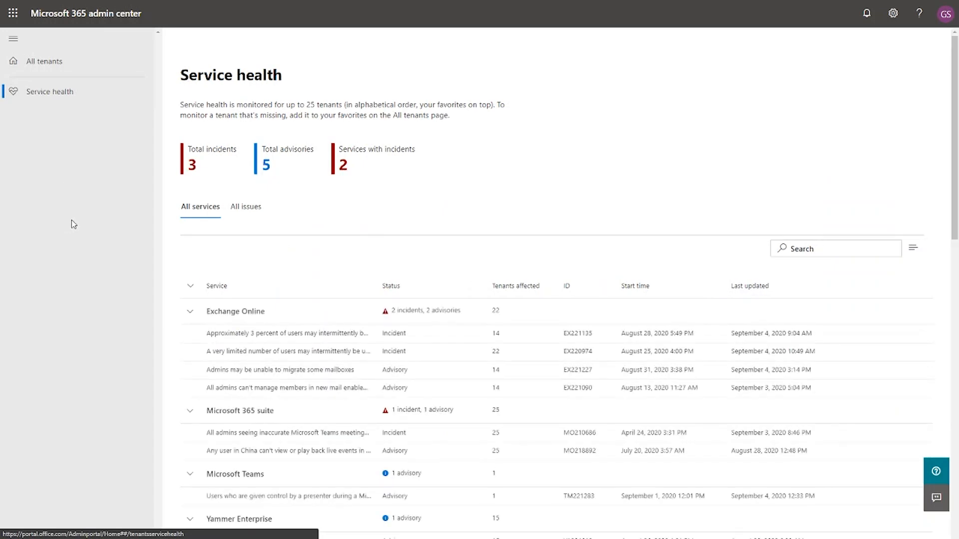
mouse_move(369, 257)
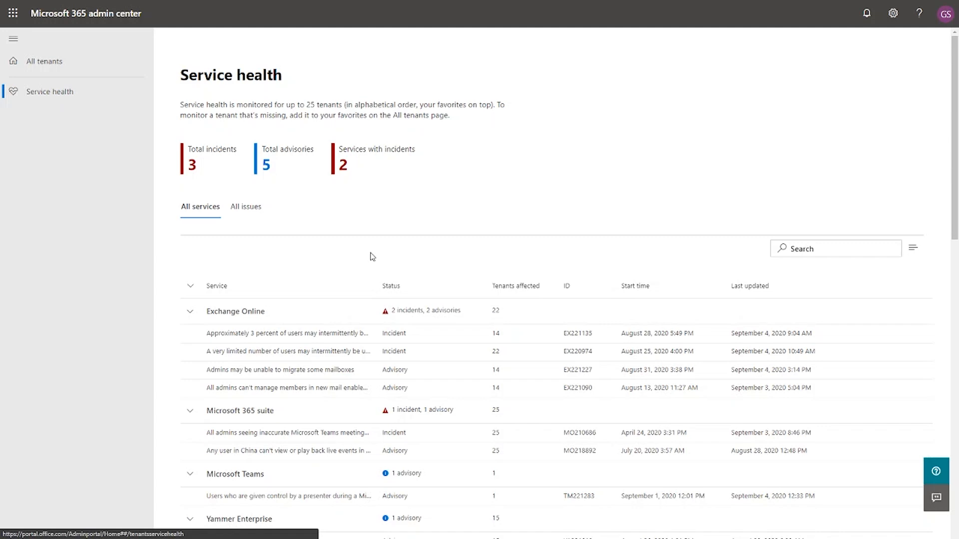
mouse_move(339, 207)
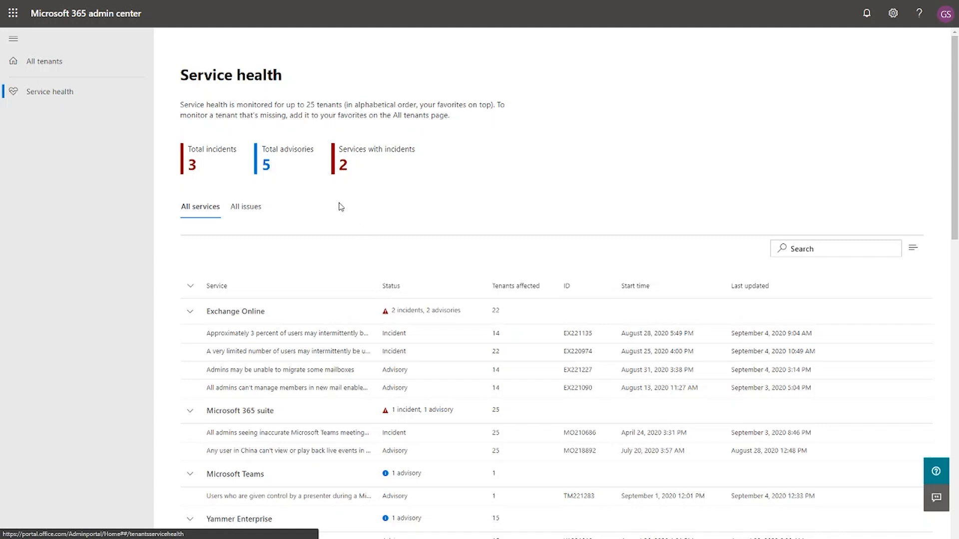
mouse_move(297, 193)
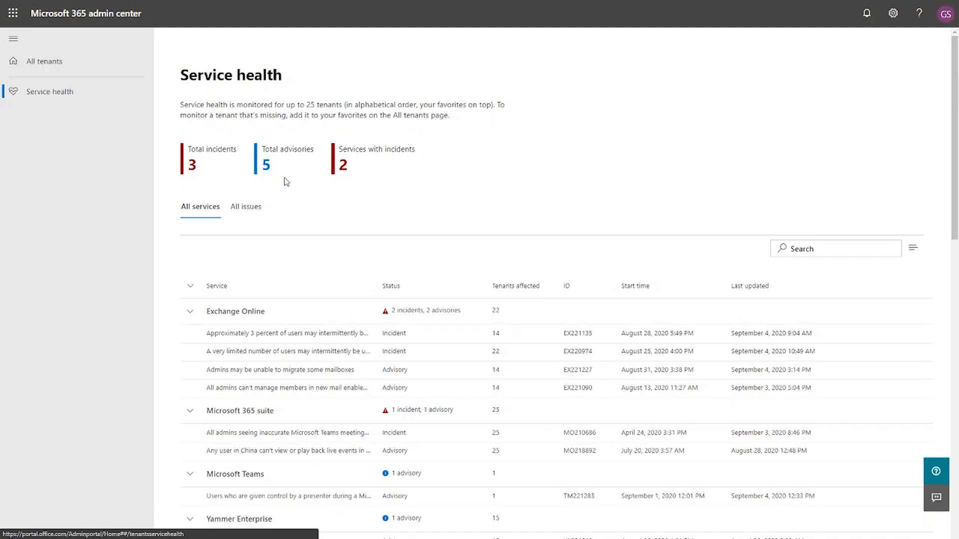
mouse_move(306, 205)
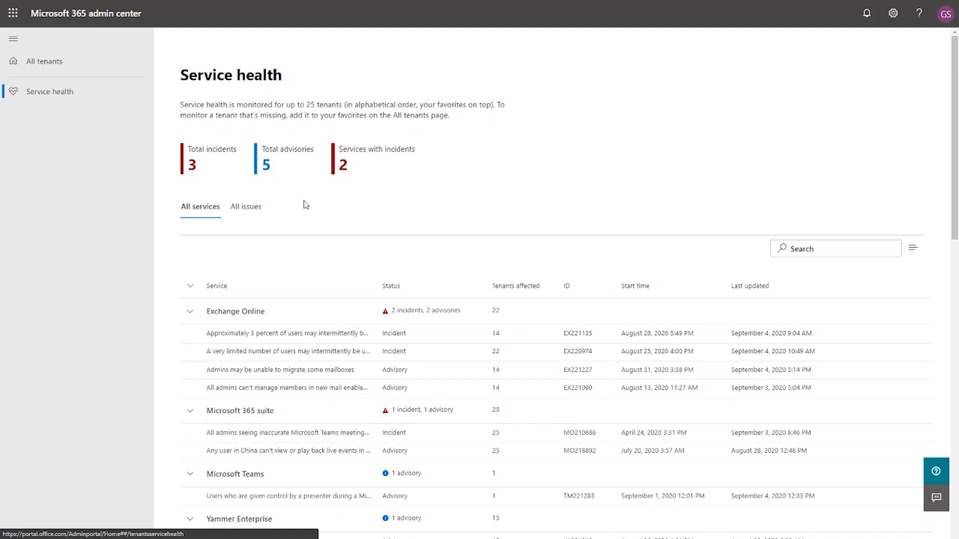
mouse_move(283, 252)
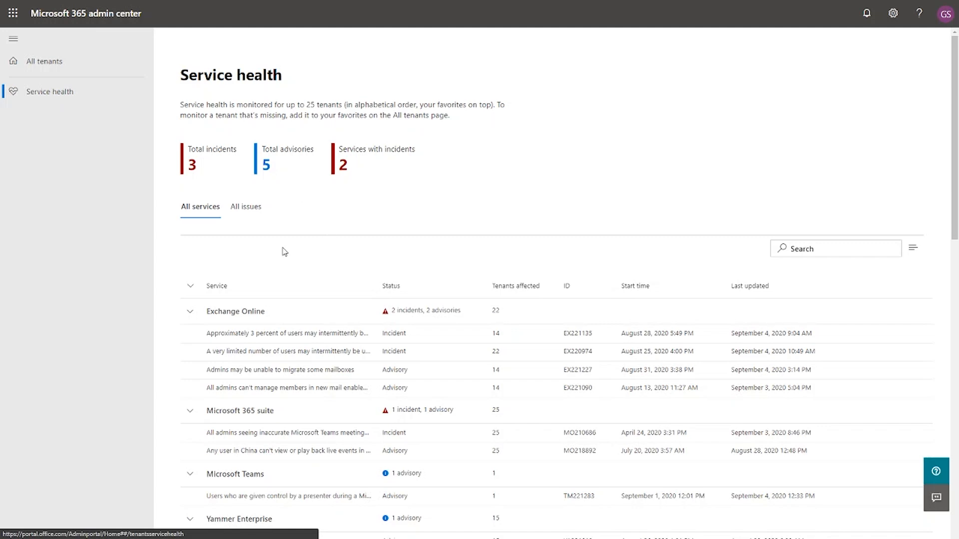
mouse_move(282, 279)
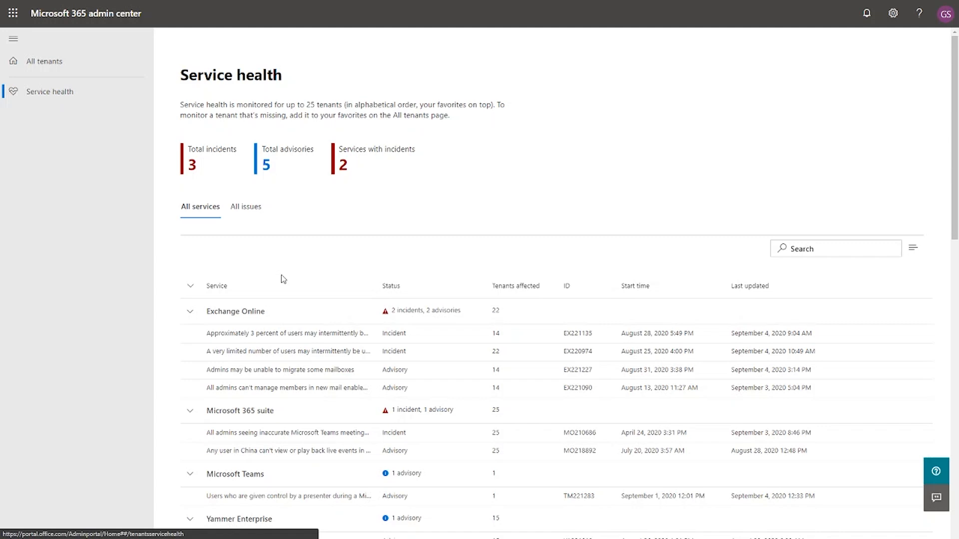
- Collapse all service groups and scan the one-row-per-service health statuses
left_click(190, 286)
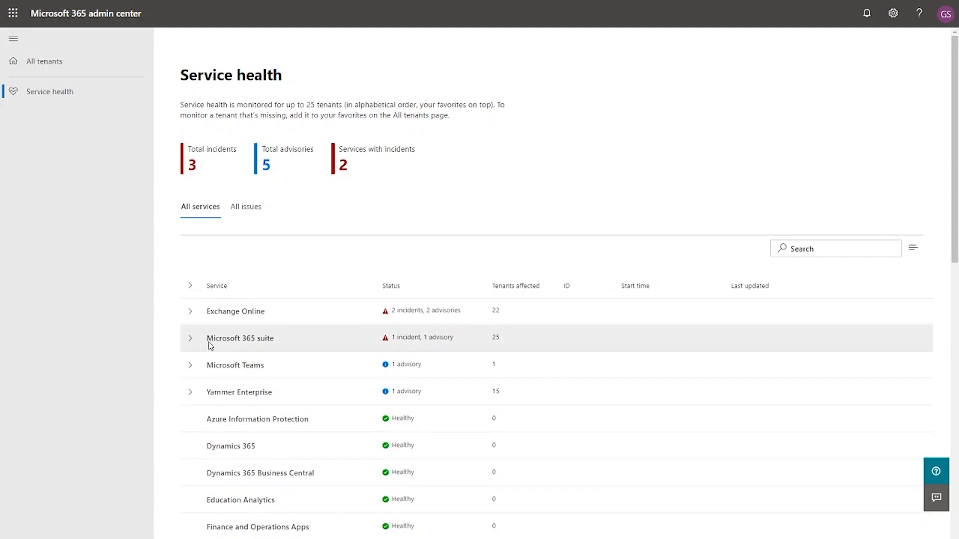
mouse_move(184, 420)
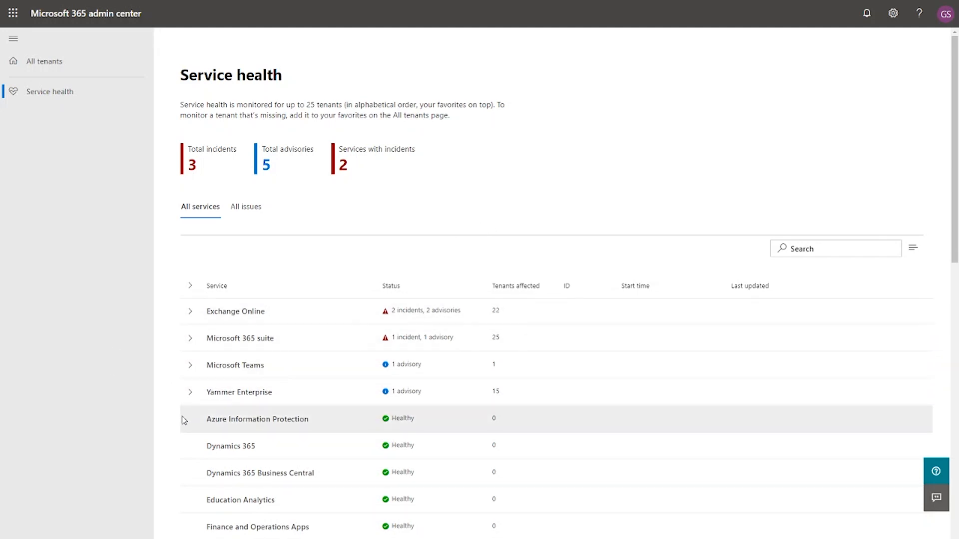
scroll("down", 3)
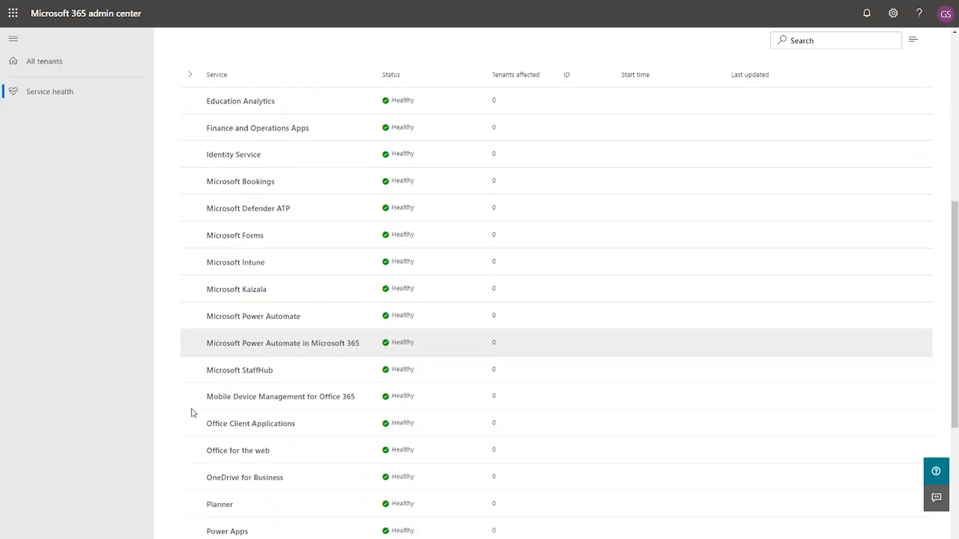
scroll("down", 3)
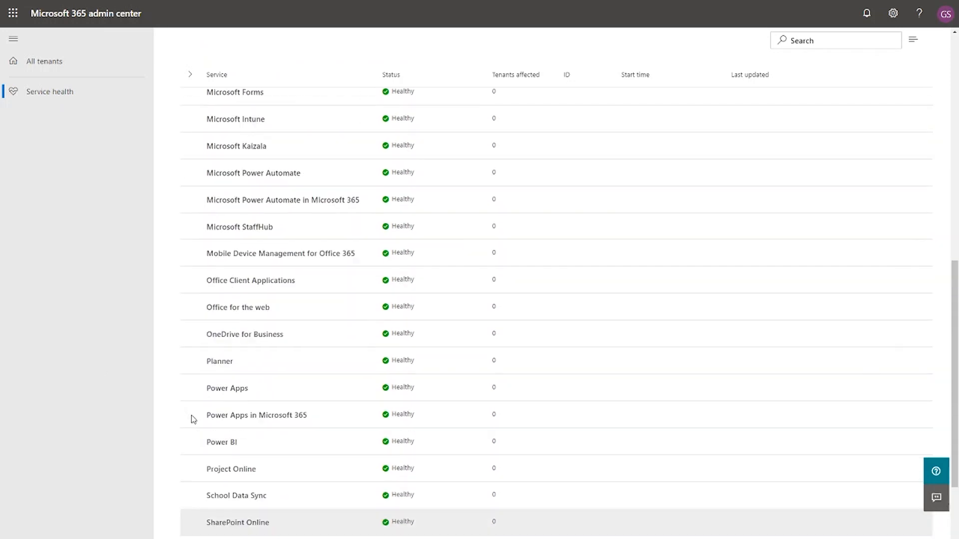
scroll("up", 3)
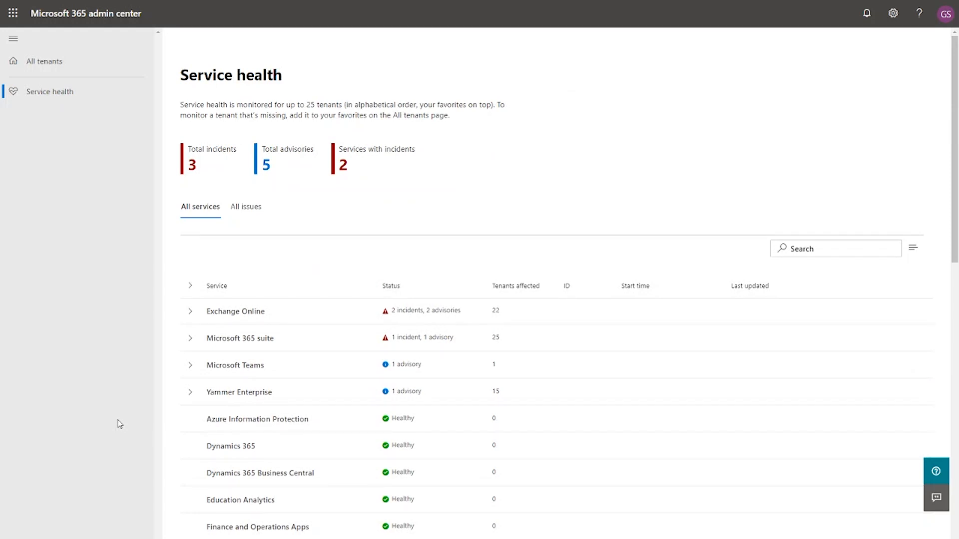
mouse_move(189, 312)
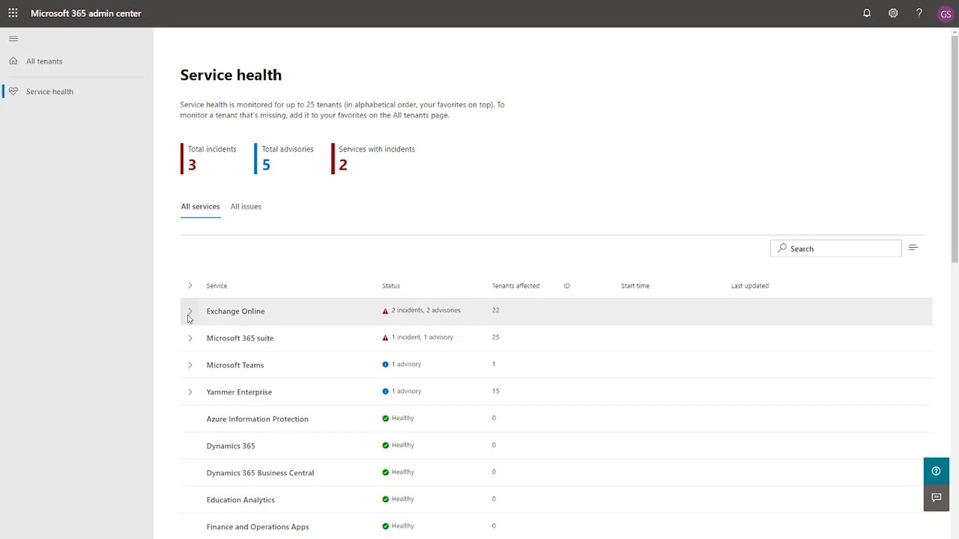
mouse_move(375, 326)
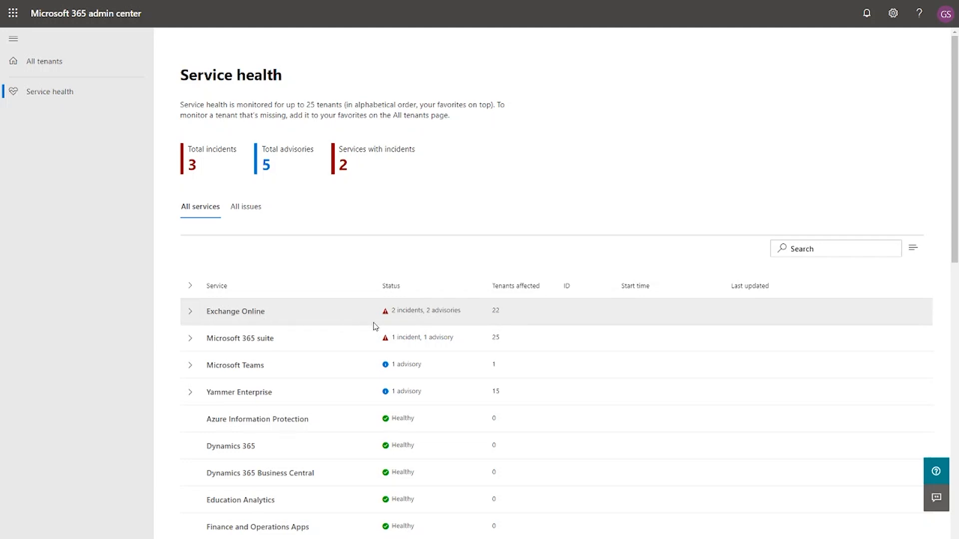
mouse_move(234, 323)
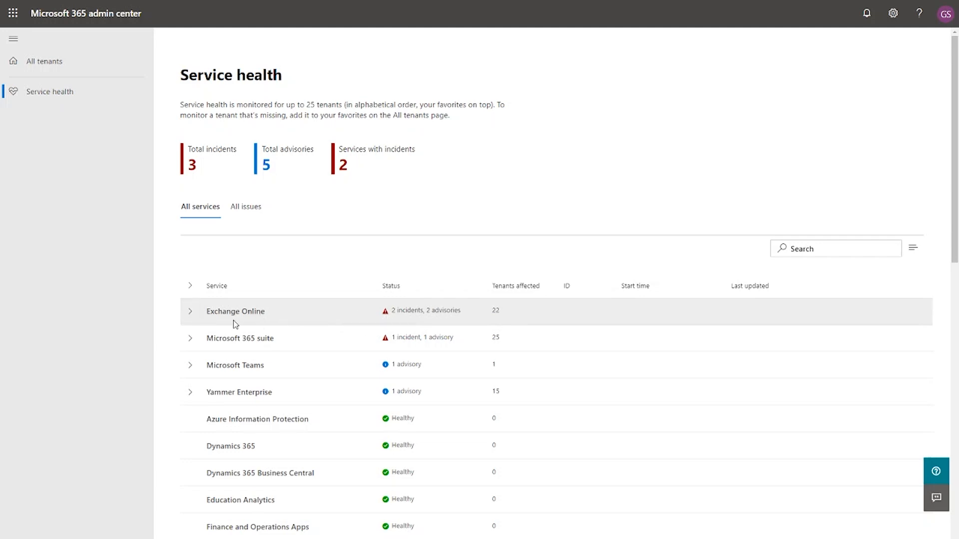
mouse_move(506, 321)
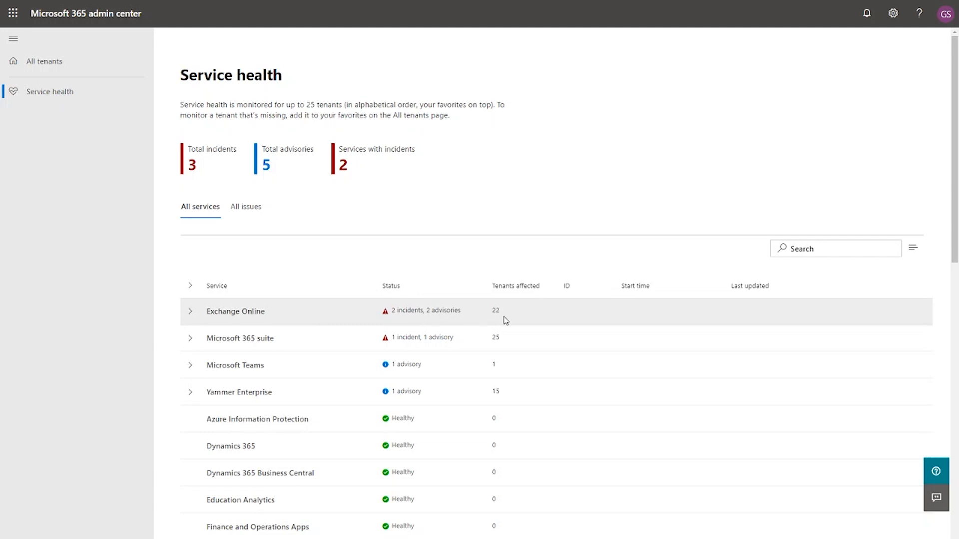
mouse_move(190, 317)
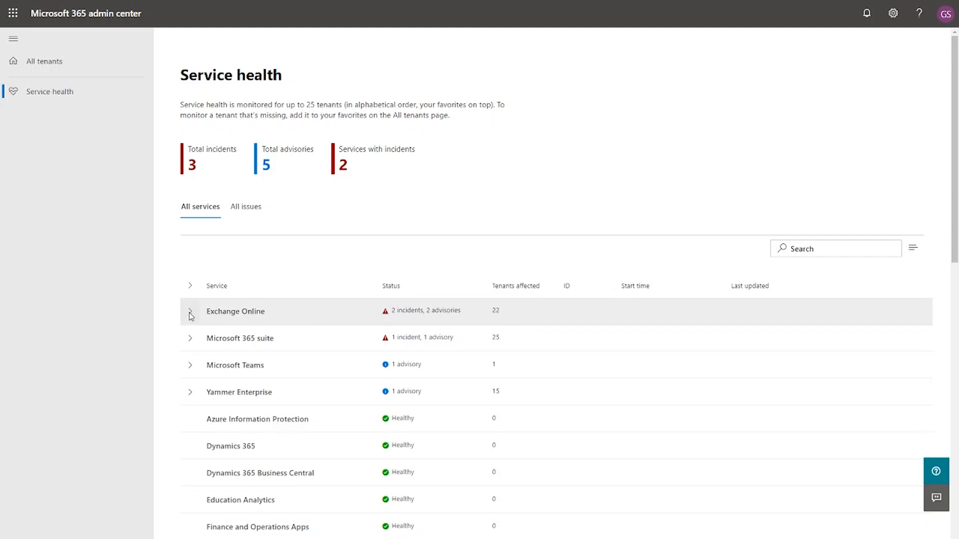
- Expand the Exchange Online row to list its two incidents and two advisories
left_click(190, 311)
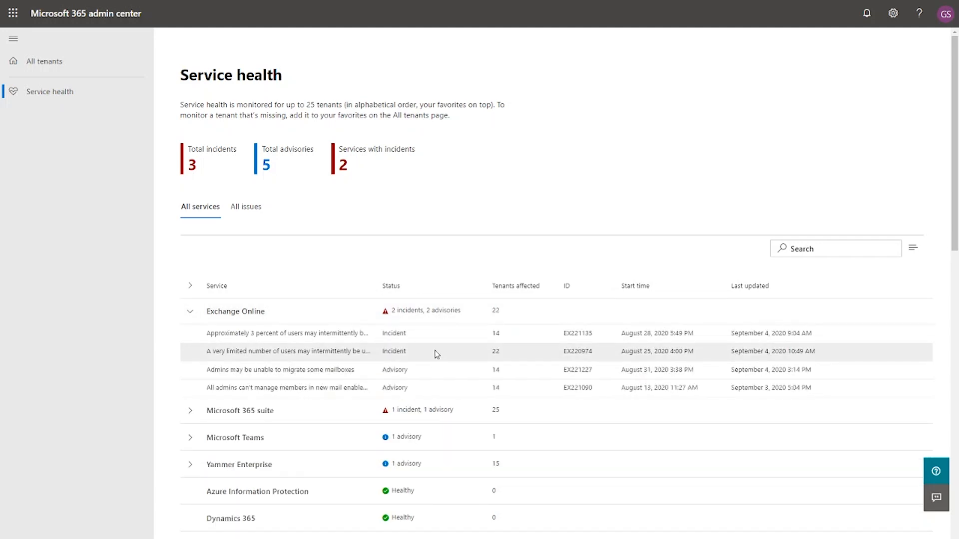
mouse_move(261, 322)
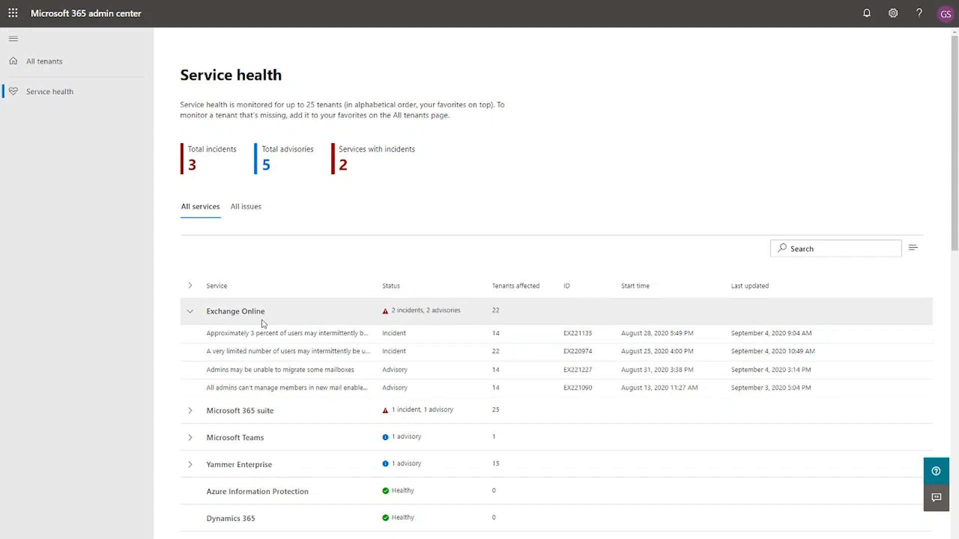
mouse_move(359, 321)
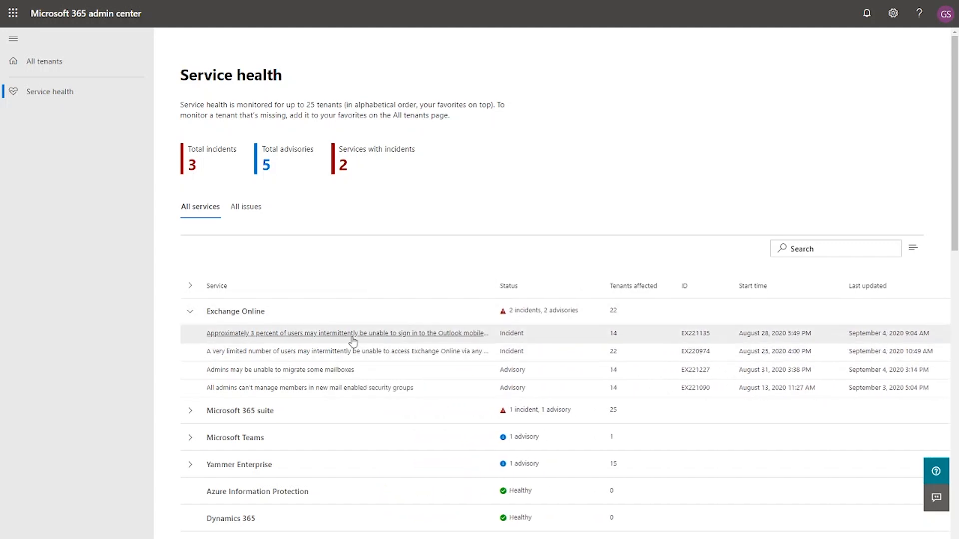
mouse_move(345, 346)
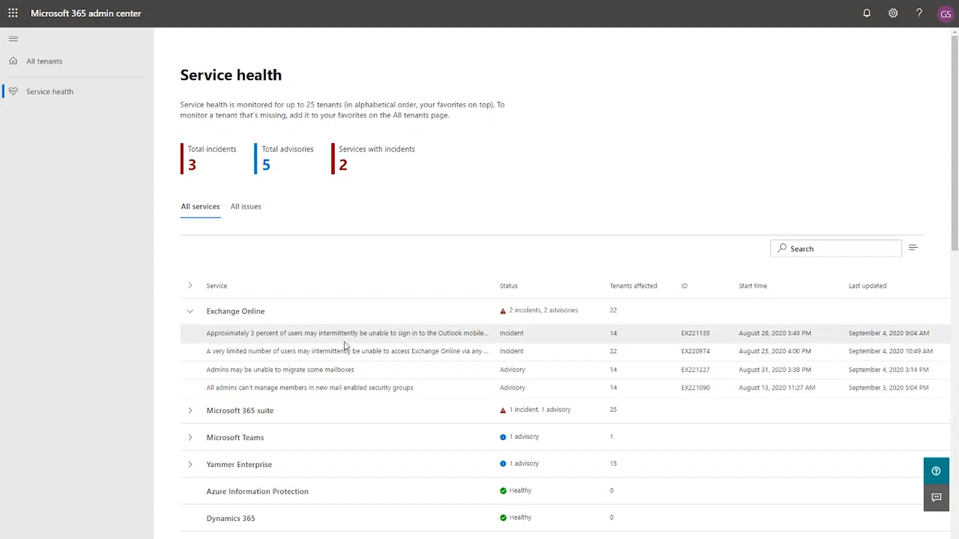
mouse_move(345, 351)
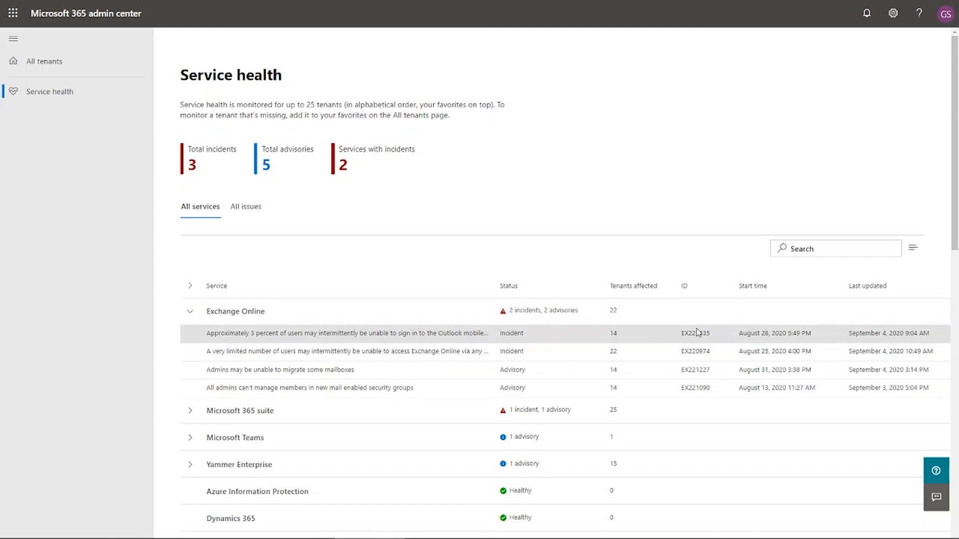
mouse_move(756, 341)
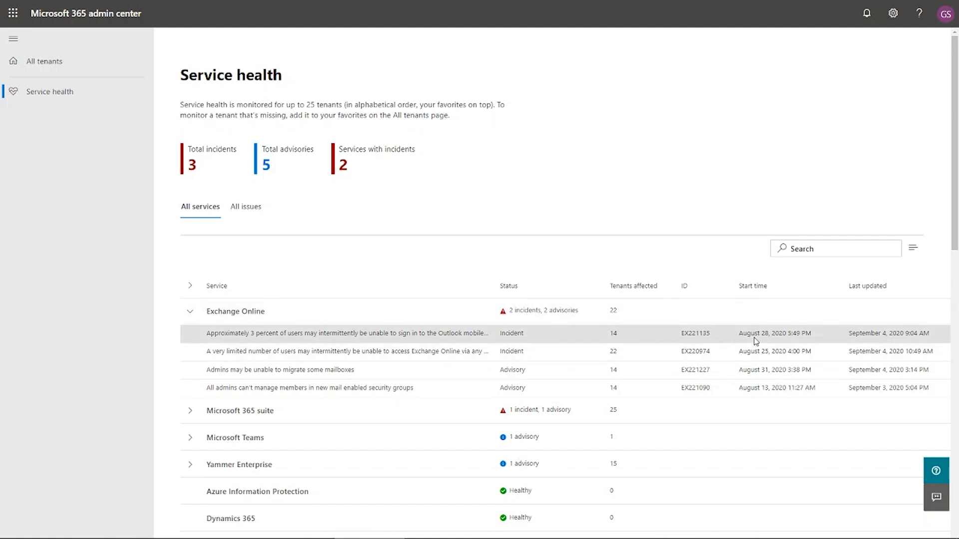
mouse_move(889, 334)
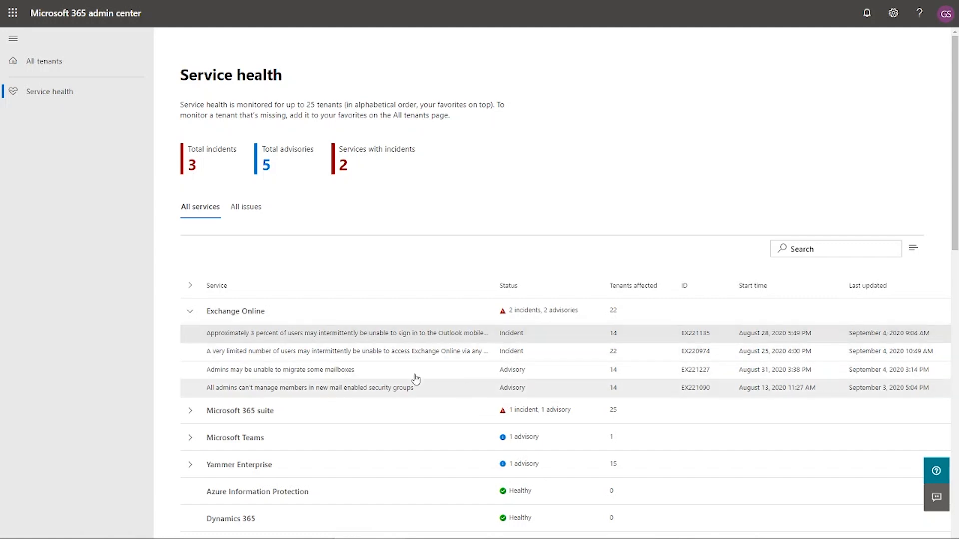
mouse_move(346, 350)
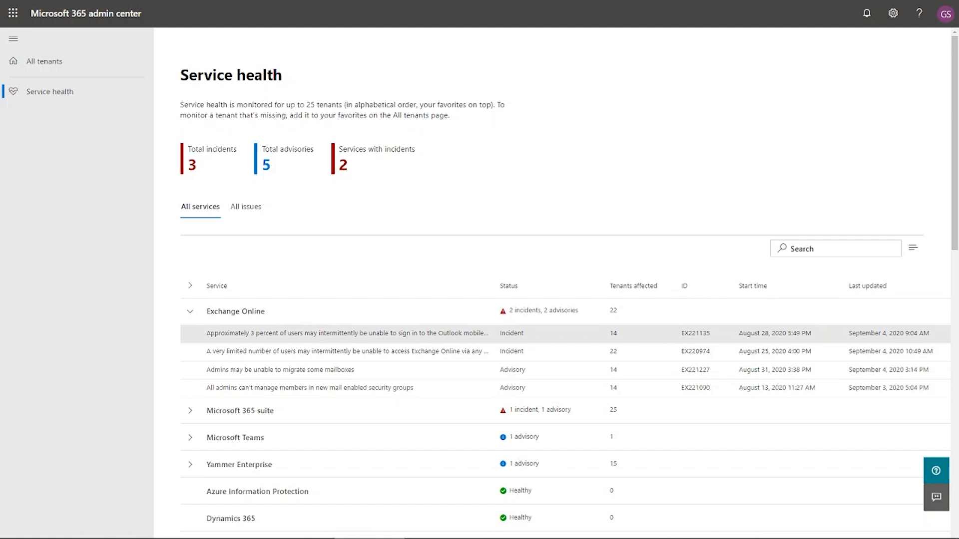
mouse_move(90, 310)
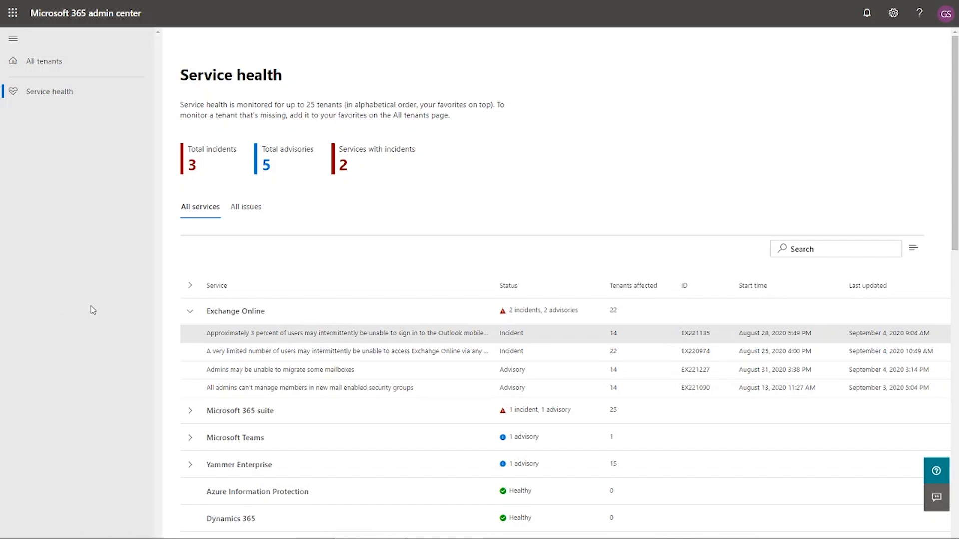
mouse_move(268, 334)
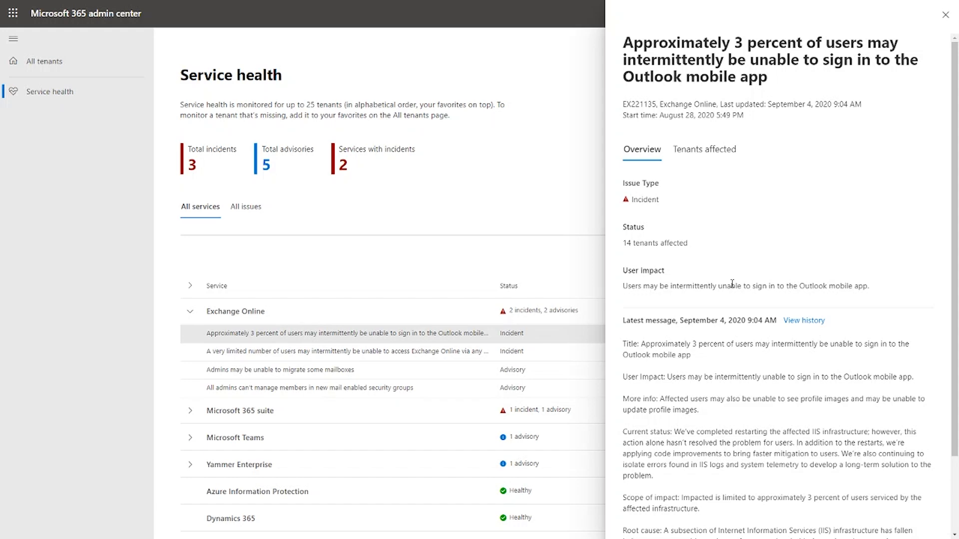
mouse_move(738, 346)
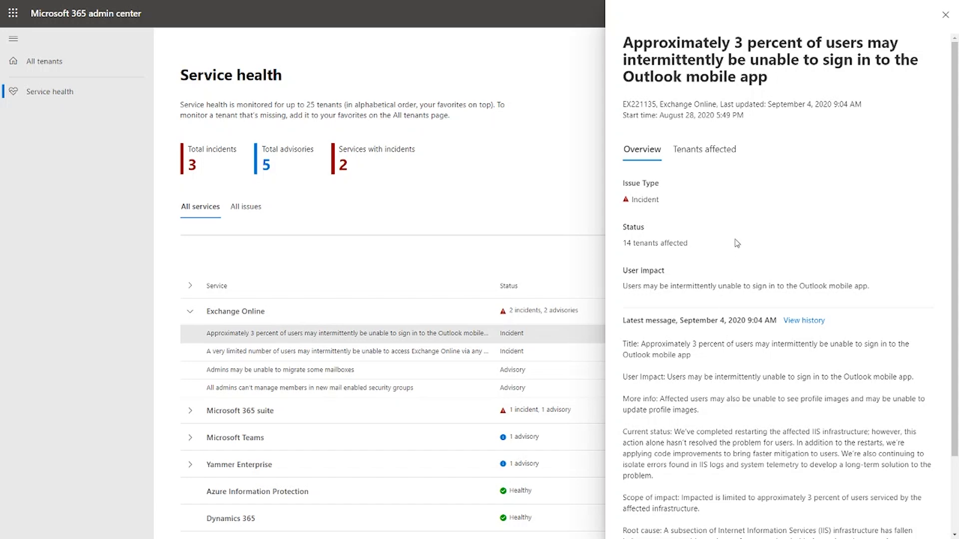
mouse_move(717, 153)
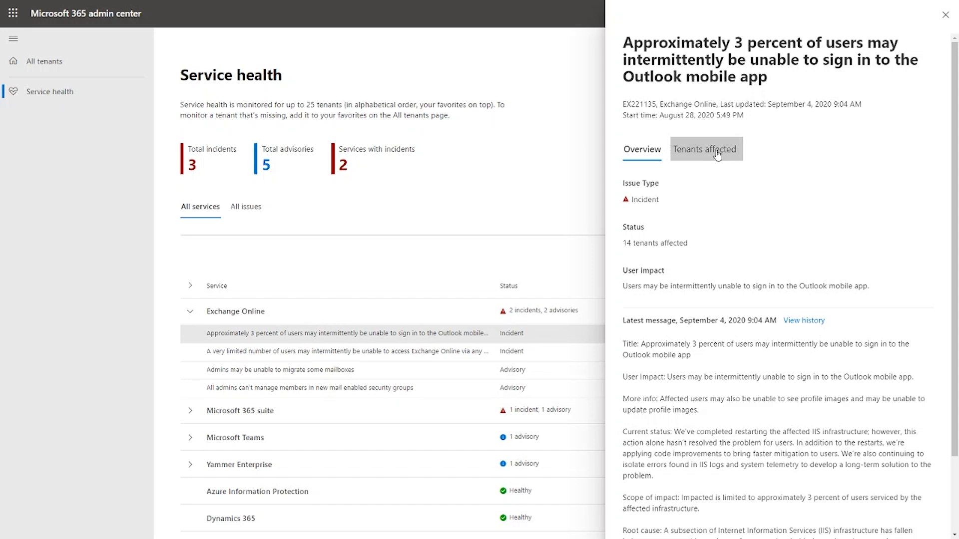
- Show the 14 tenants affected by the Outlook mobile sign-in incident
left_click(705, 149)
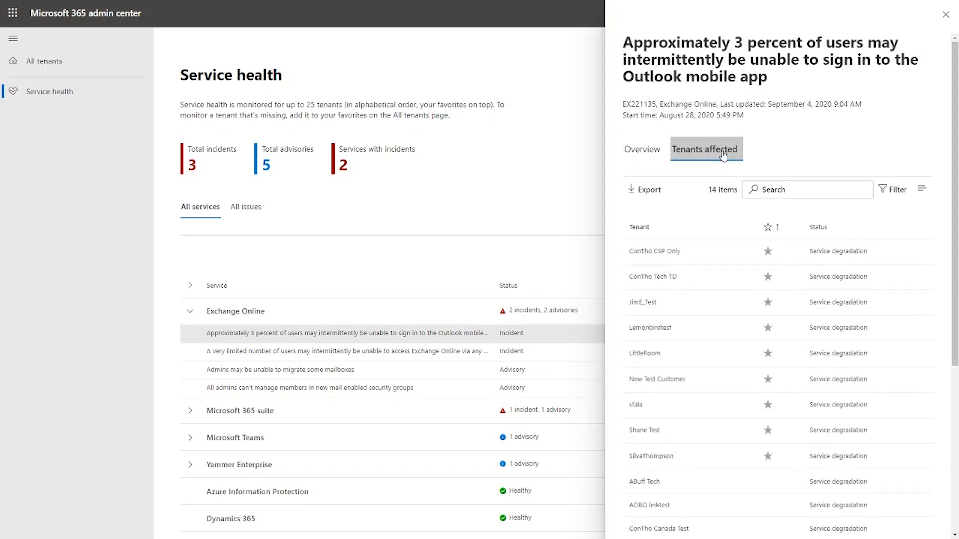
mouse_move(754, 277)
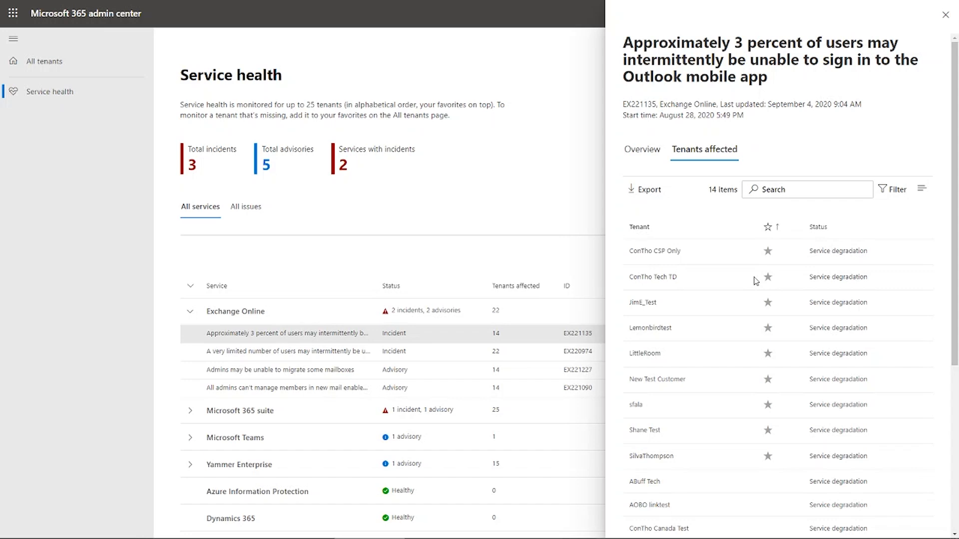
mouse_move(897, 189)
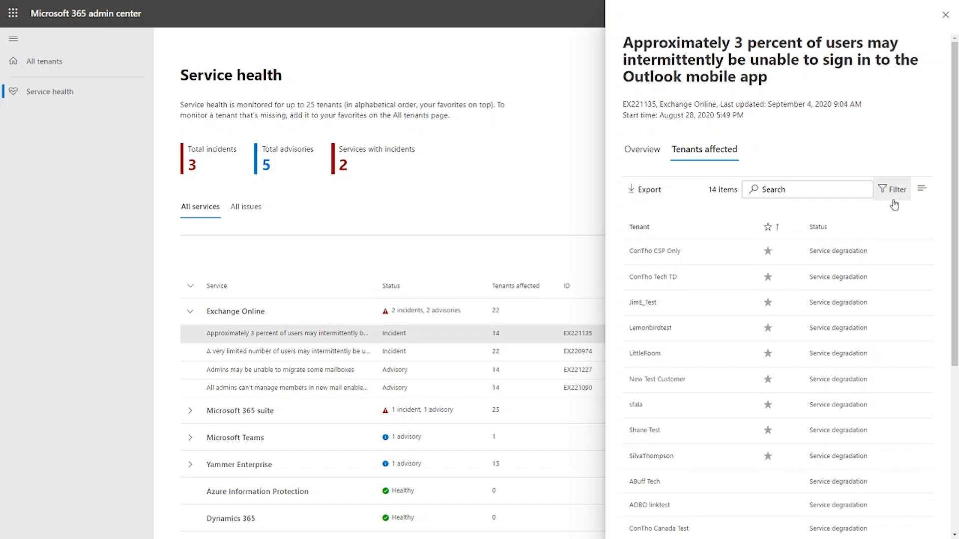
left_click(895, 189)
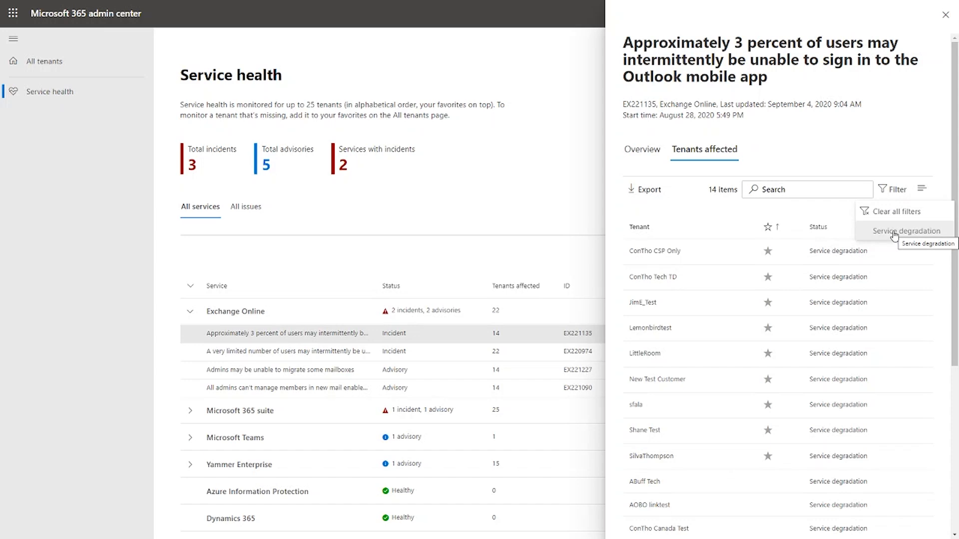
left_click(907, 231)
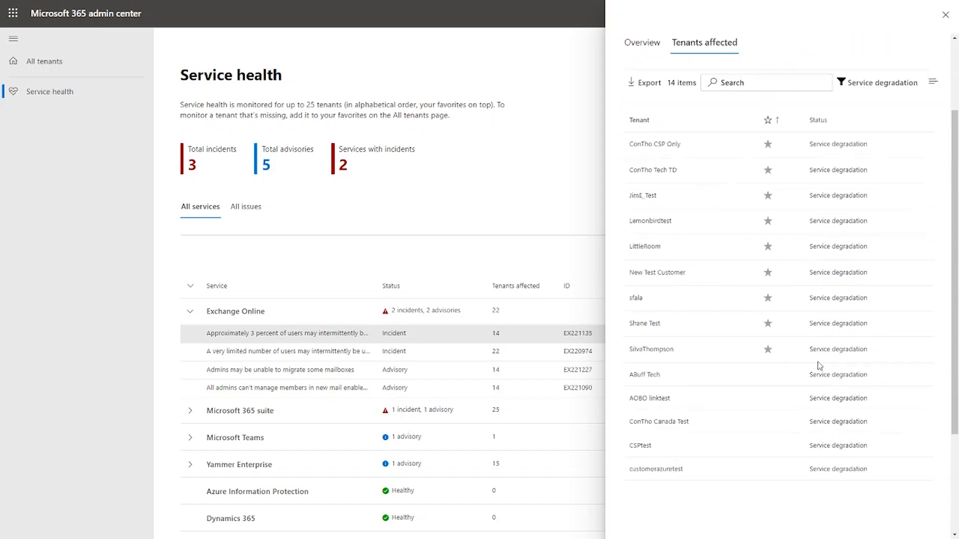
left_click(876, 82)
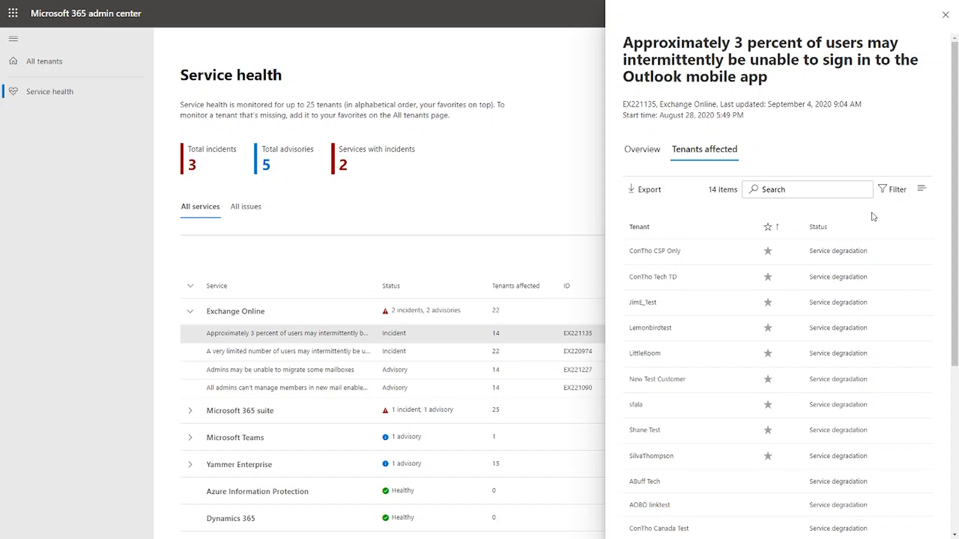
mouse_move(704, 212)
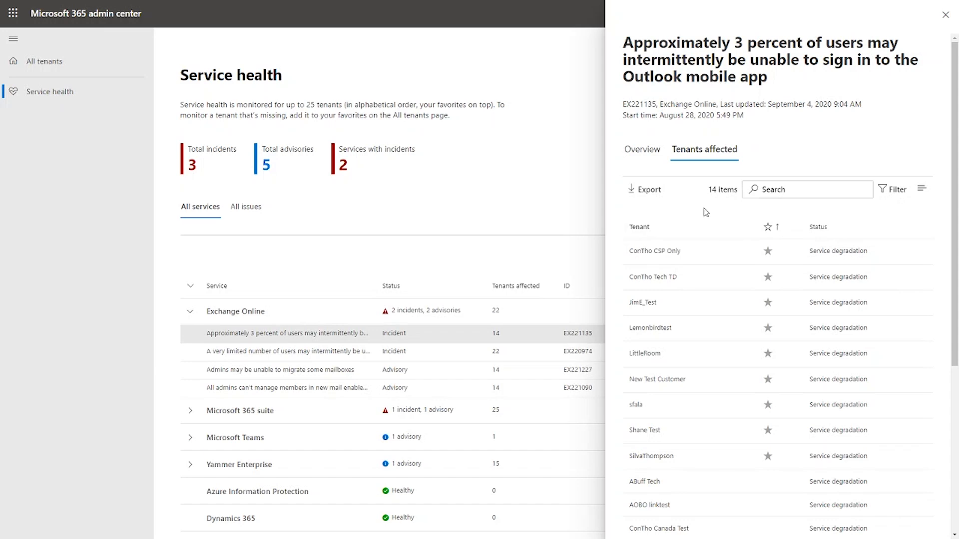
mouse_move(703, 231)
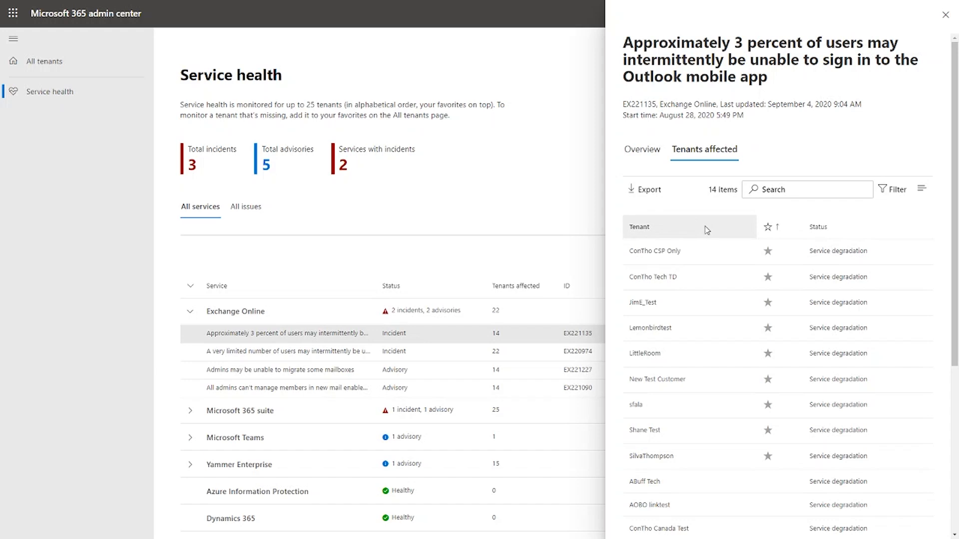
mouse_move(762, 287)
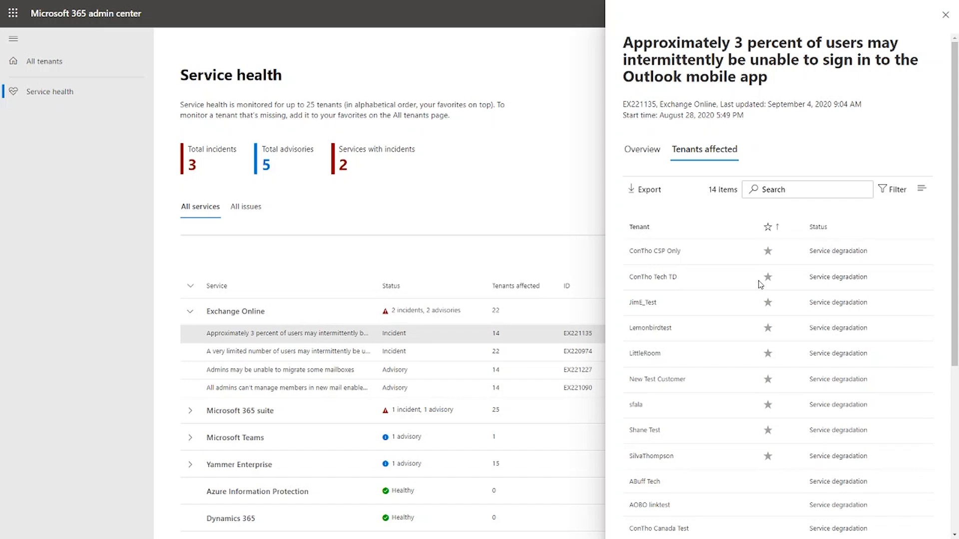
mouse_move(683, 259)
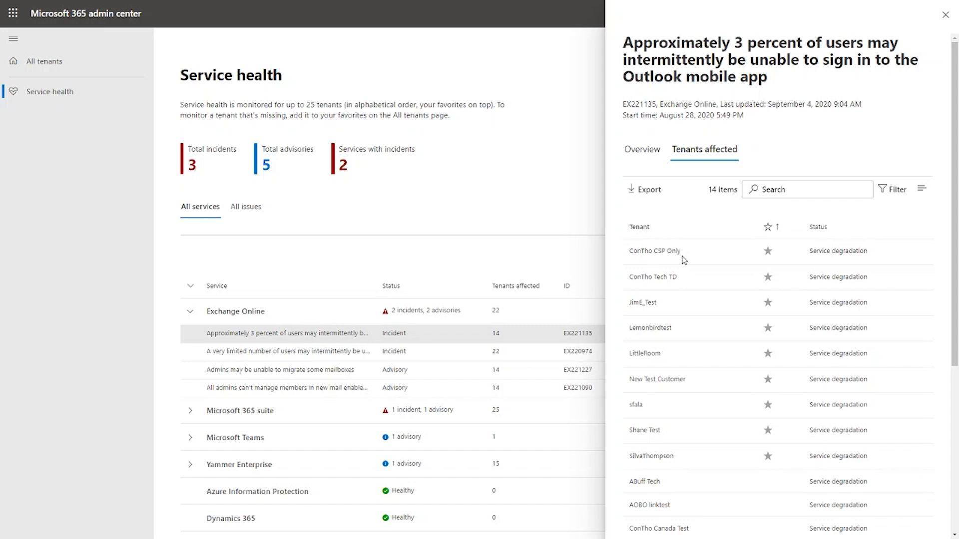
mouse_move(651, 210)
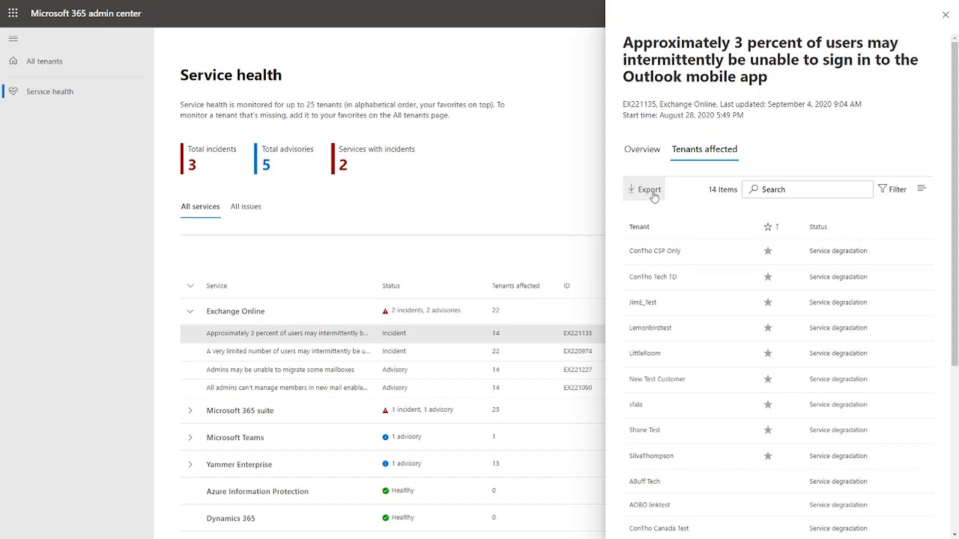
- Export the affected tenants to CSV and open the downloaded file in Excel
left_click(642, 189)
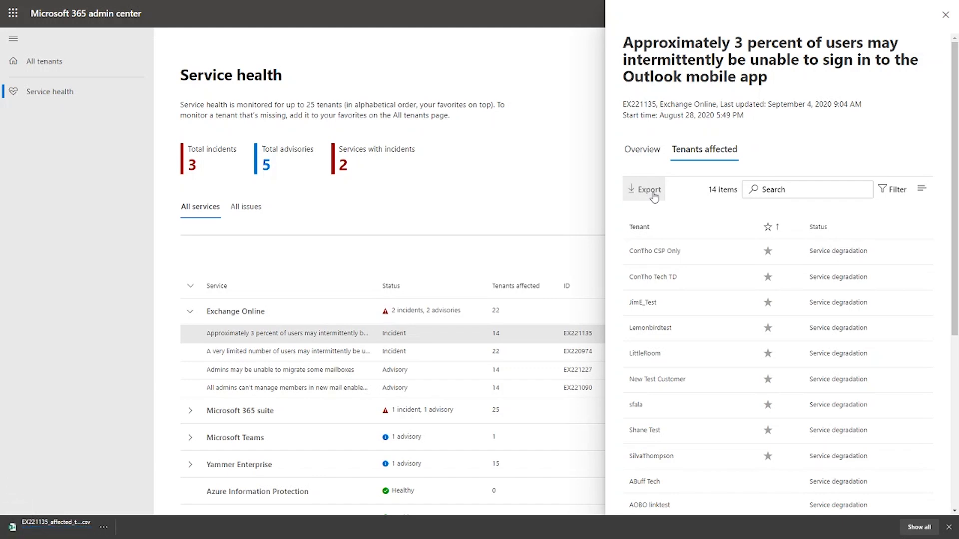
left_click(643, 189)
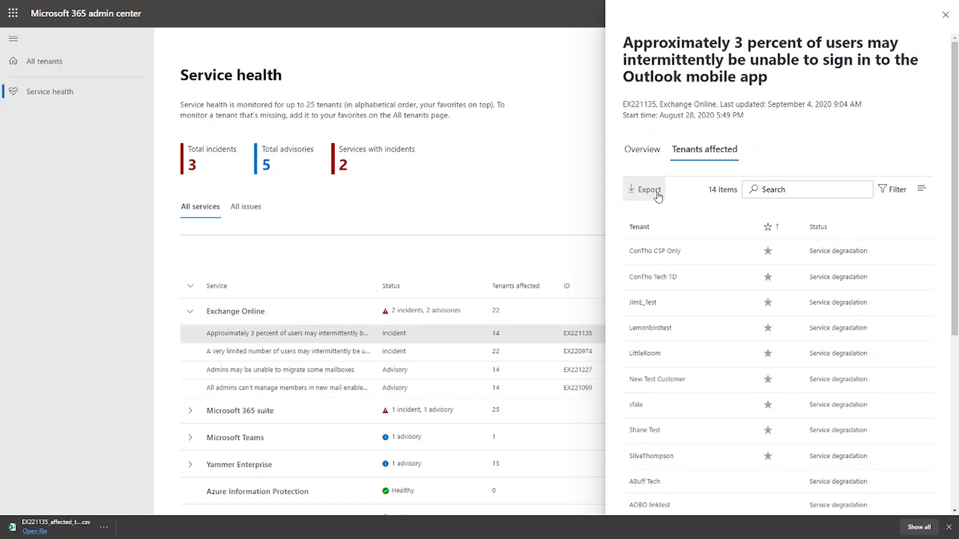
mouse_move(60, 513)
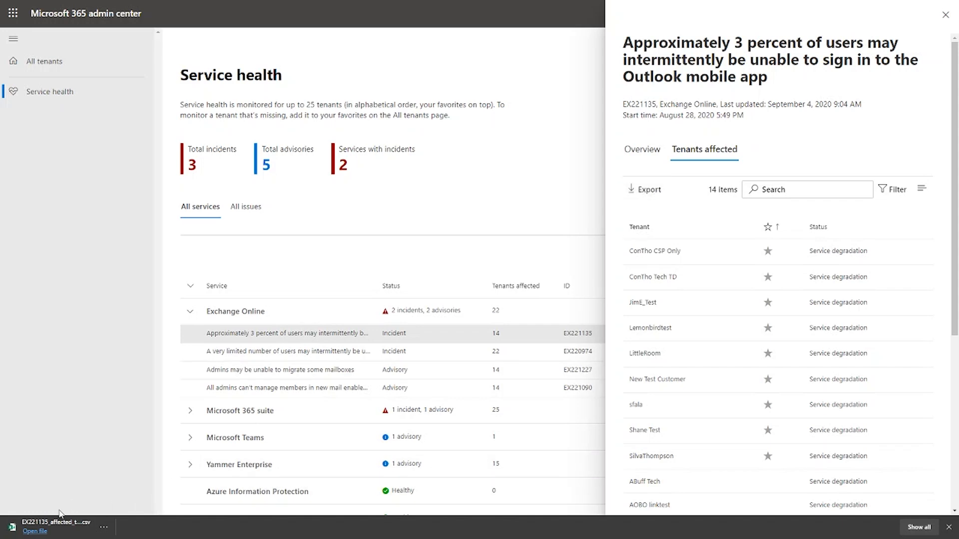
left_click(35, 530)
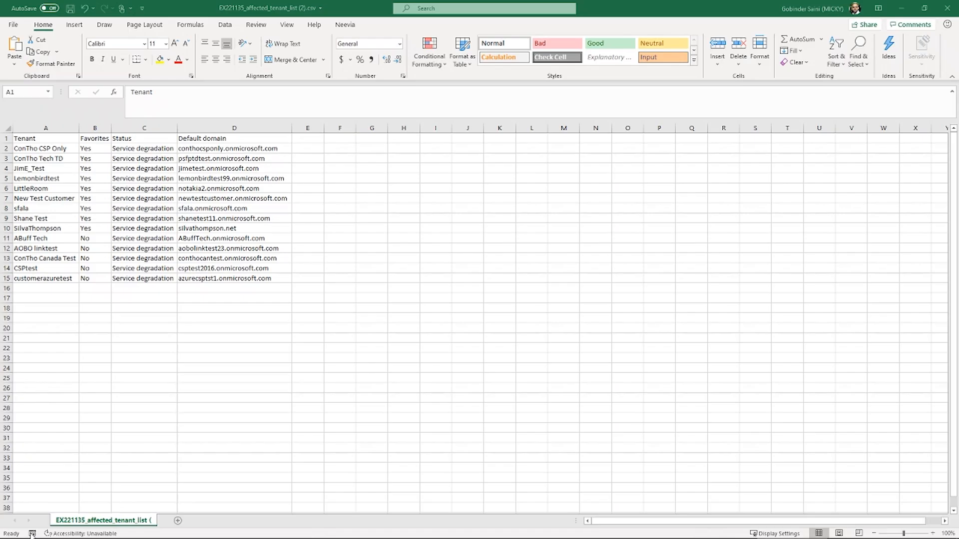
- Review the exported Tenant, Favorites, Status and Default domain columns, then return to the admin center
left_click(45, 138)
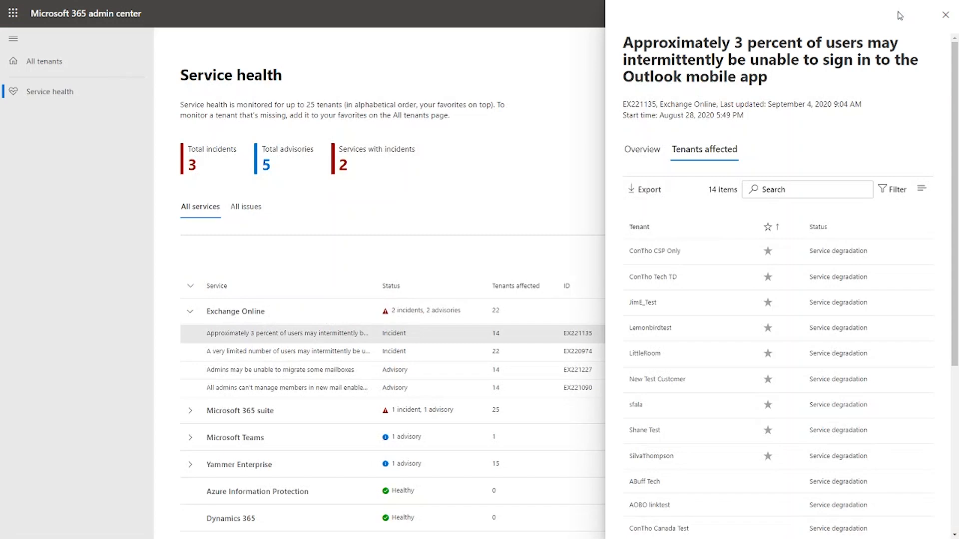
mouse_move(393, 186)
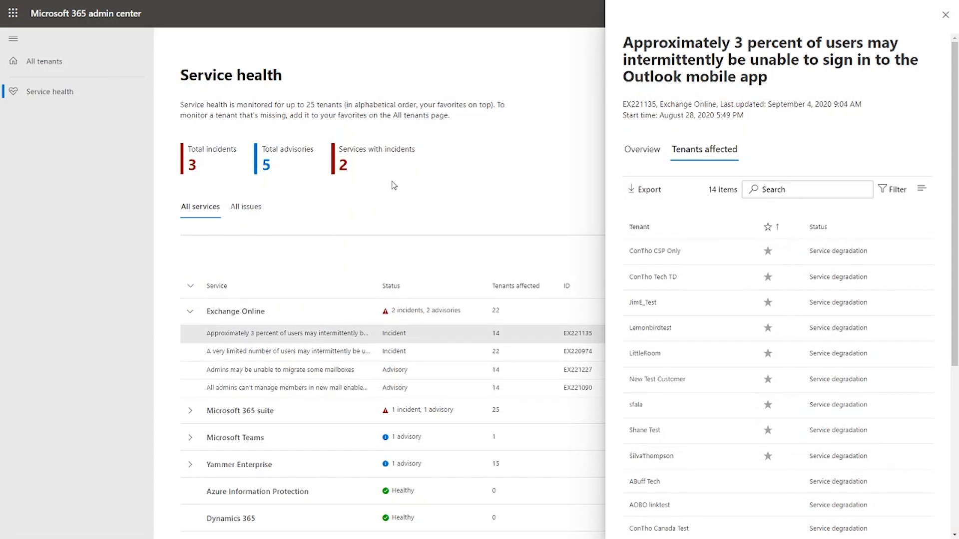
mouse_move(946, 15)
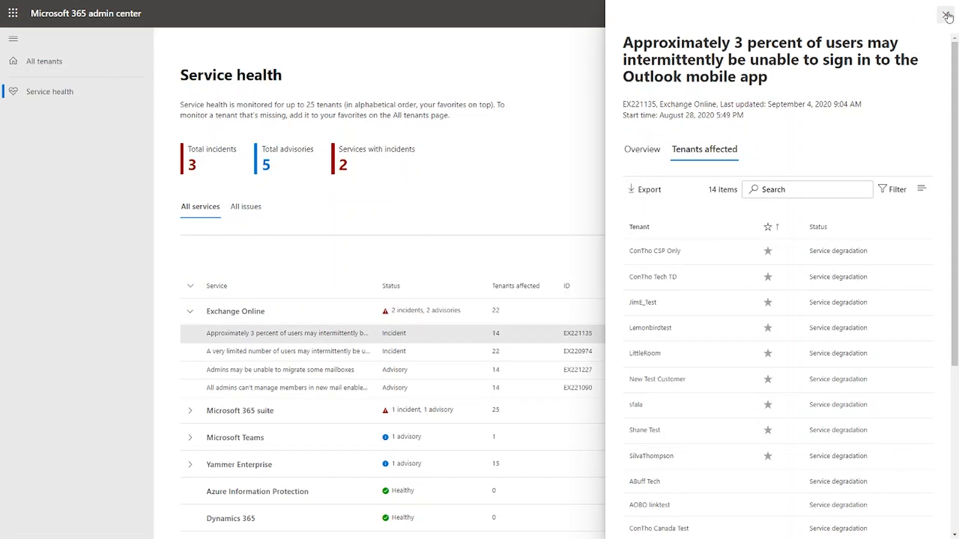
- Close the incident pane and list all 8 issues across services under All issues
left_click(947, 17)
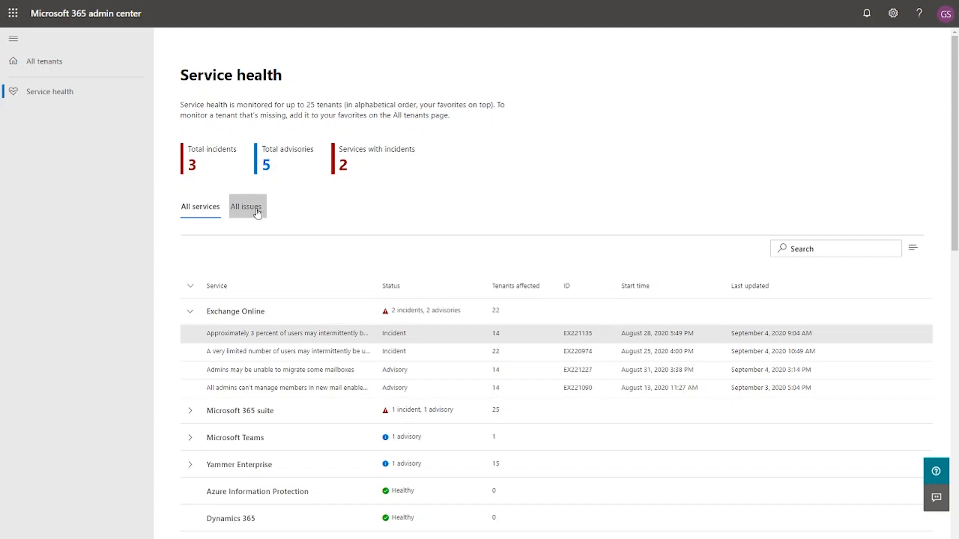
left_click(246, 205)
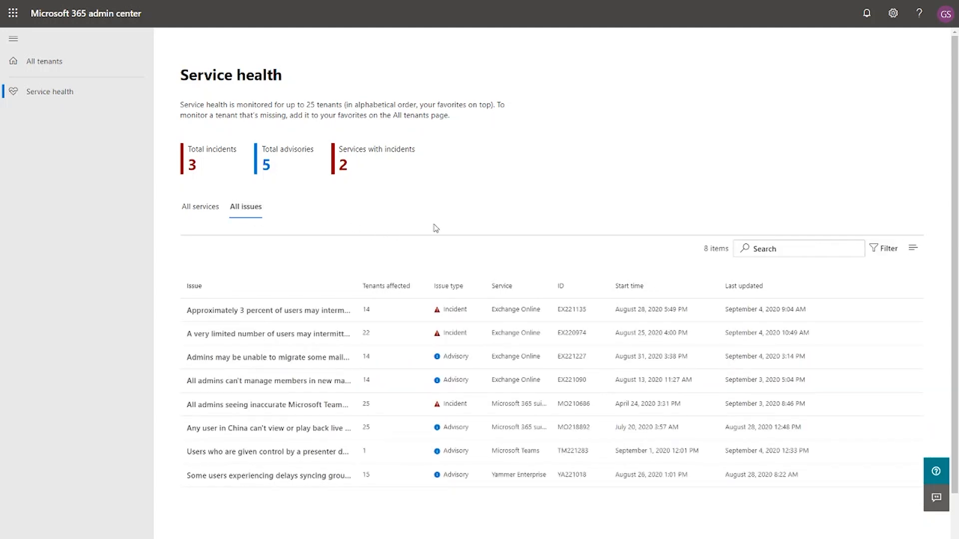
mouse_move(446, 227)
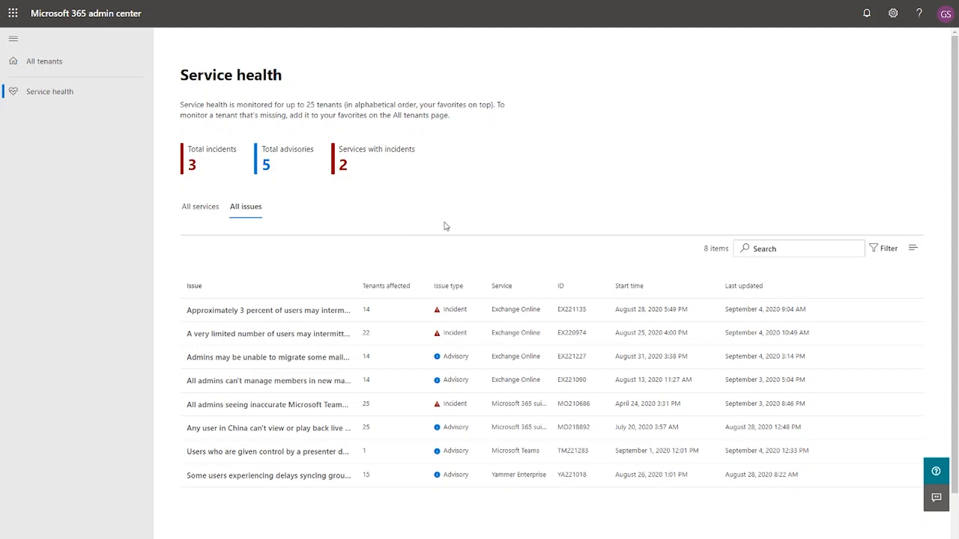
- Filter All issues to incidents only, briefly adding then removing a Yammer Enterprise service filter
left_click(887, 249)
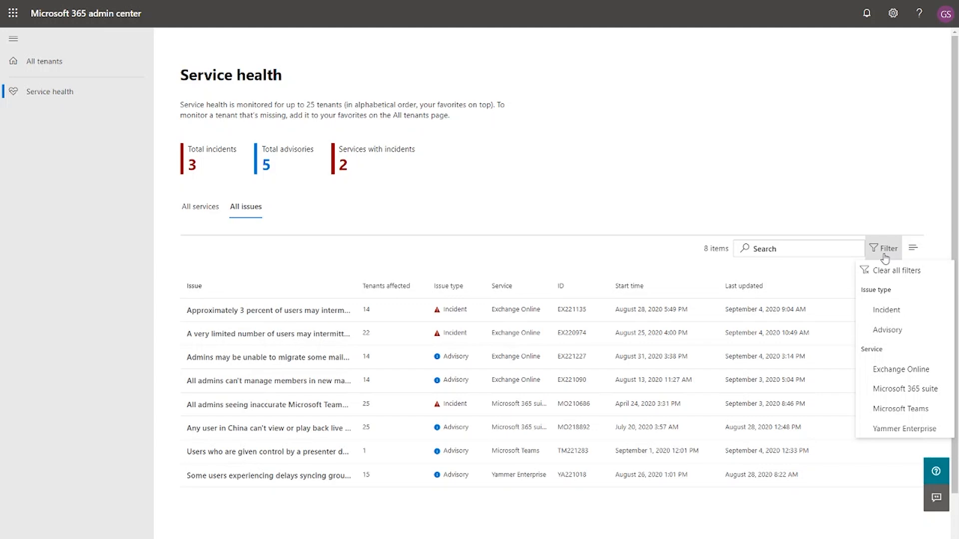
mouse_move(885, 310)
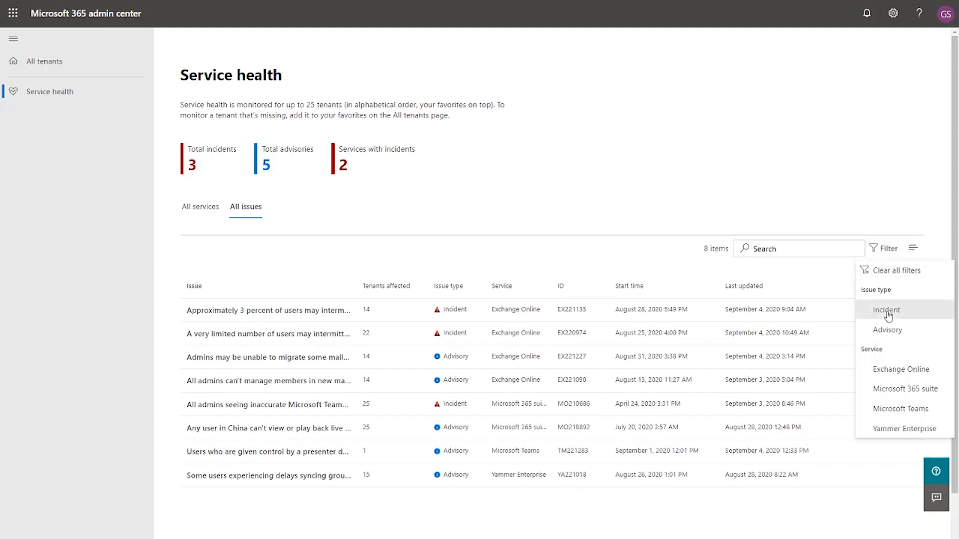
left_click(885, 310)
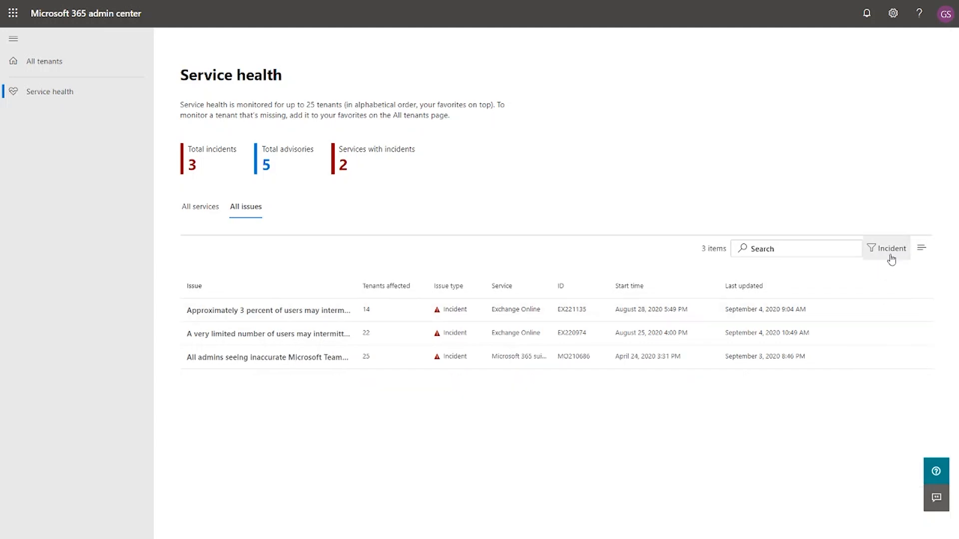
left_click(888, 249)
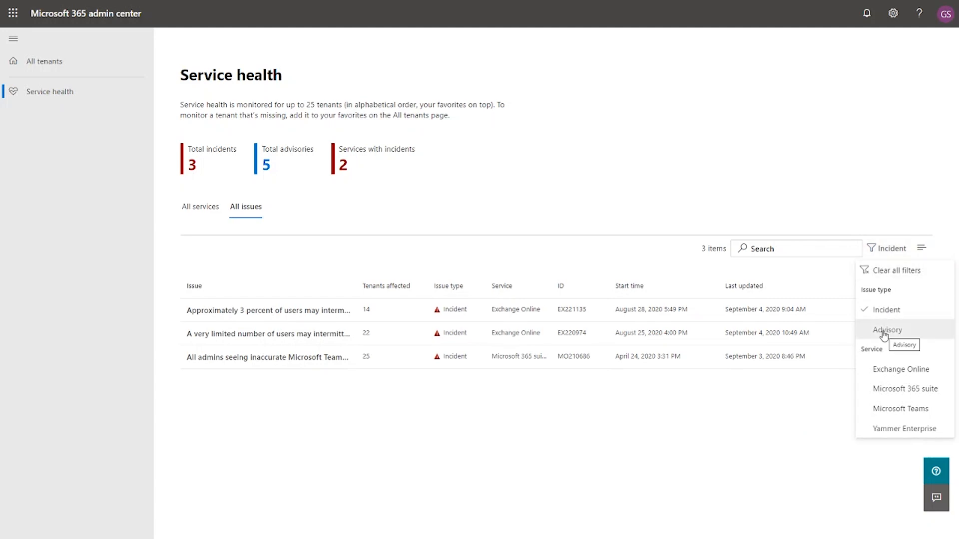
mouse_move(890, 369)
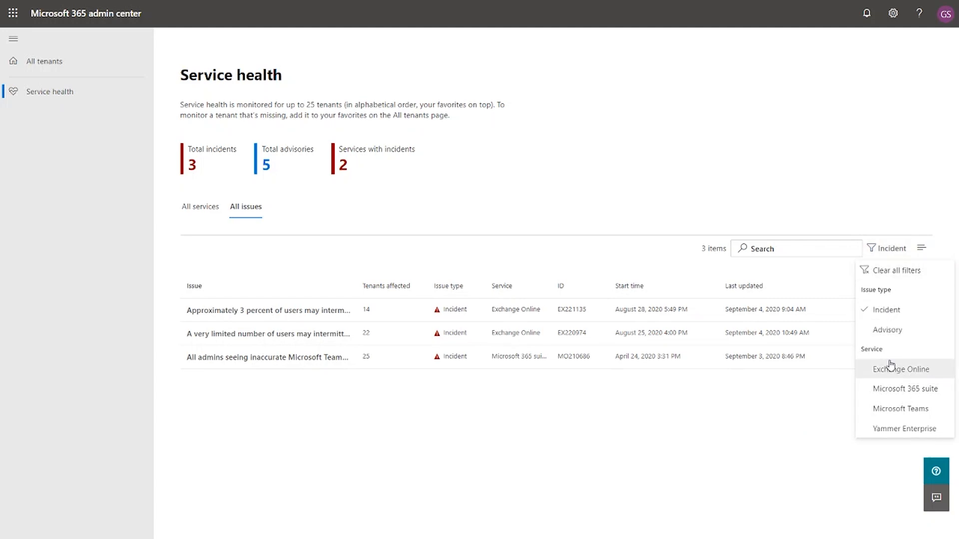
mouse_move(905, 408)
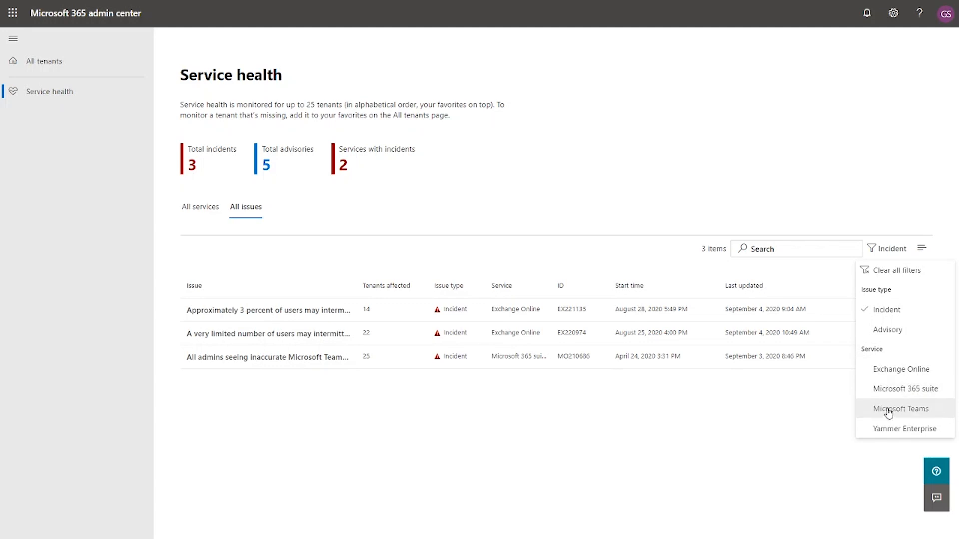
left_click(900, 408)
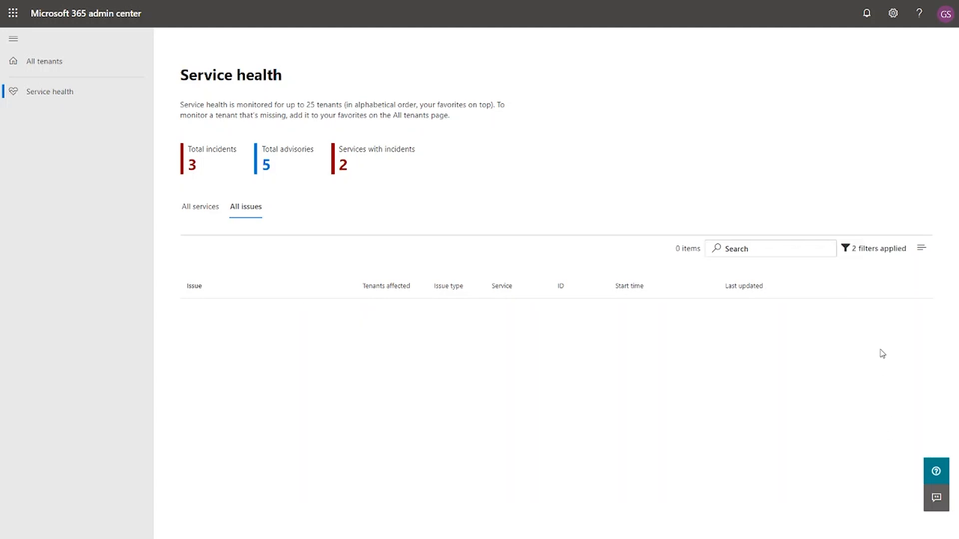
left_click(878, 248)
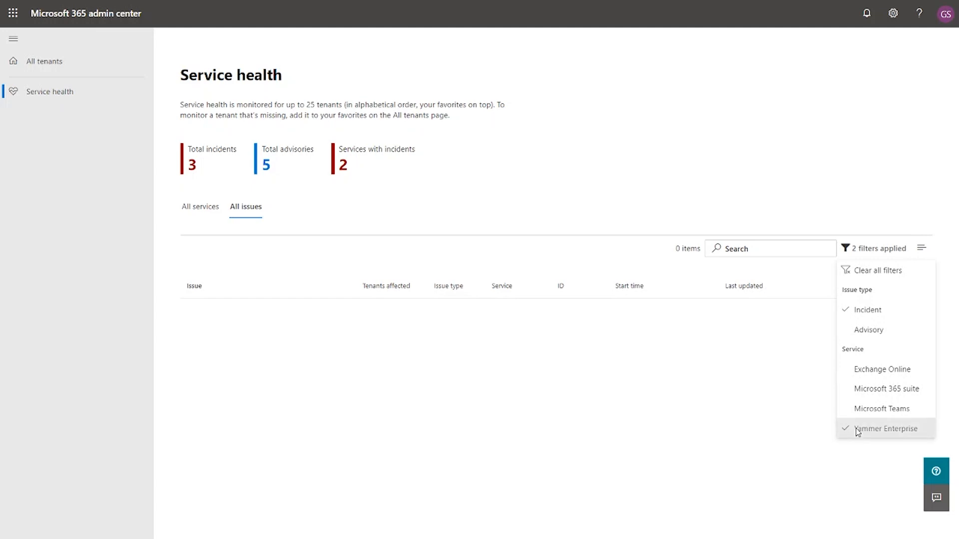
left_click(886, 428)
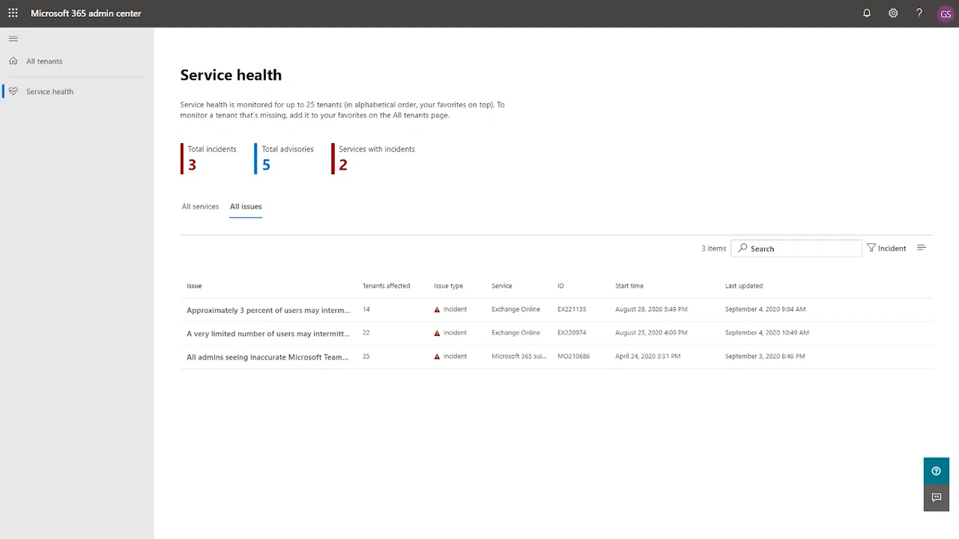
mouse_move(683, 254)
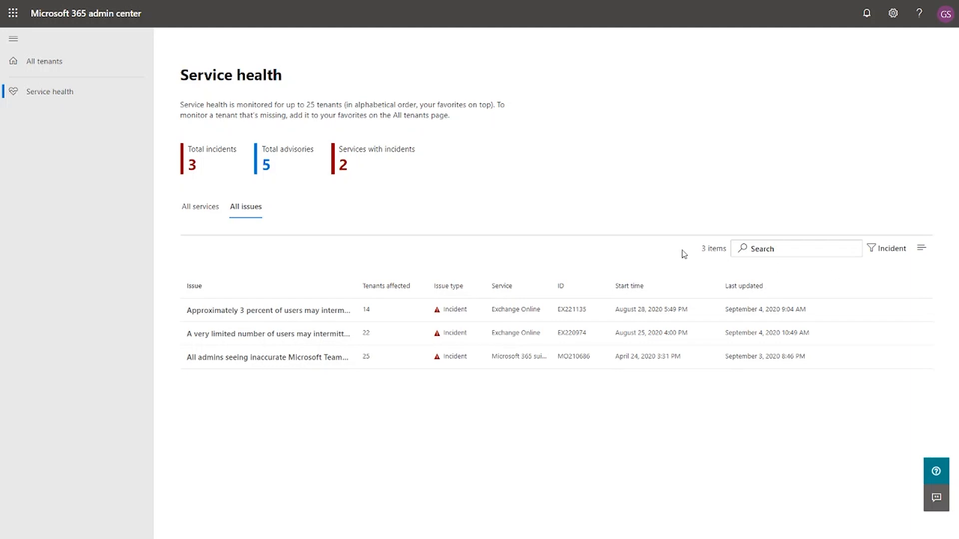
left_click(268, 310)
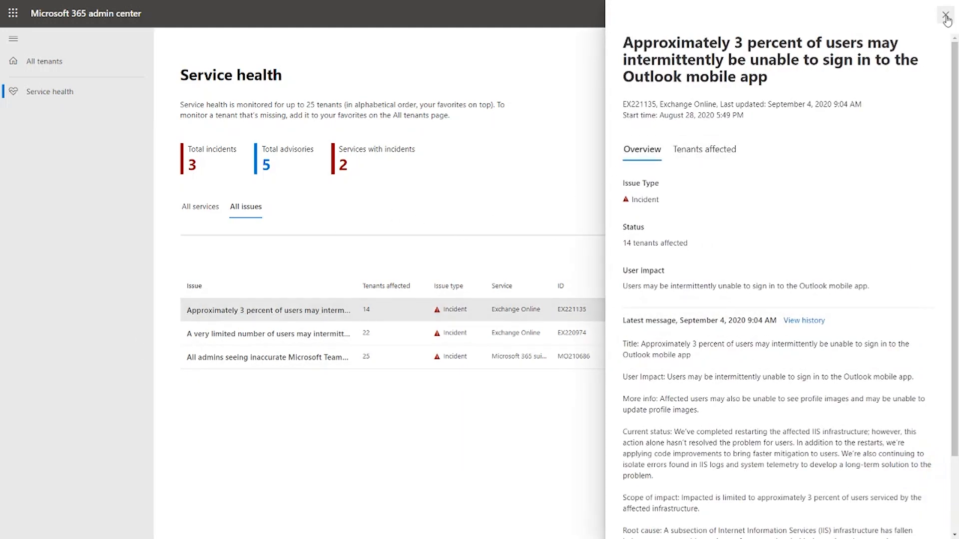
left_click(946, 13)
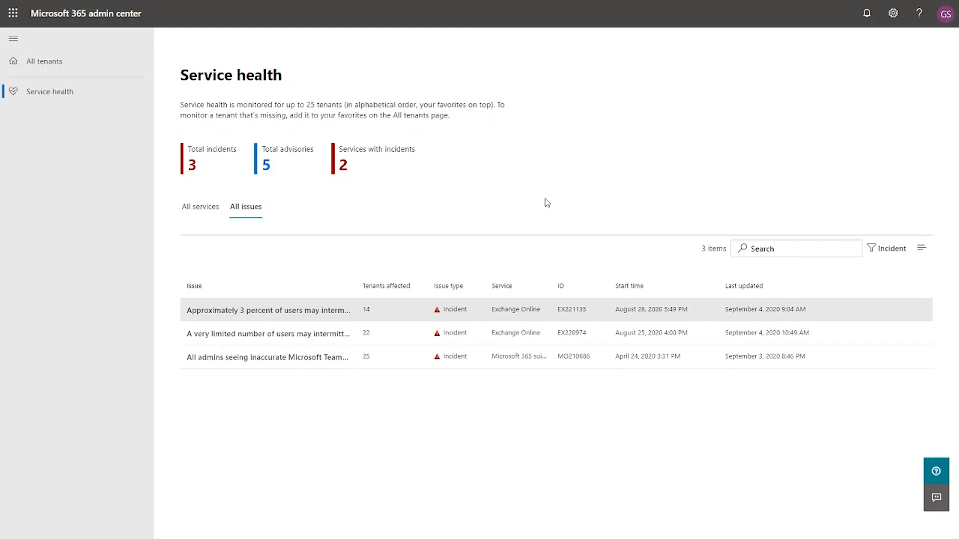
mouse_move(141, 178)
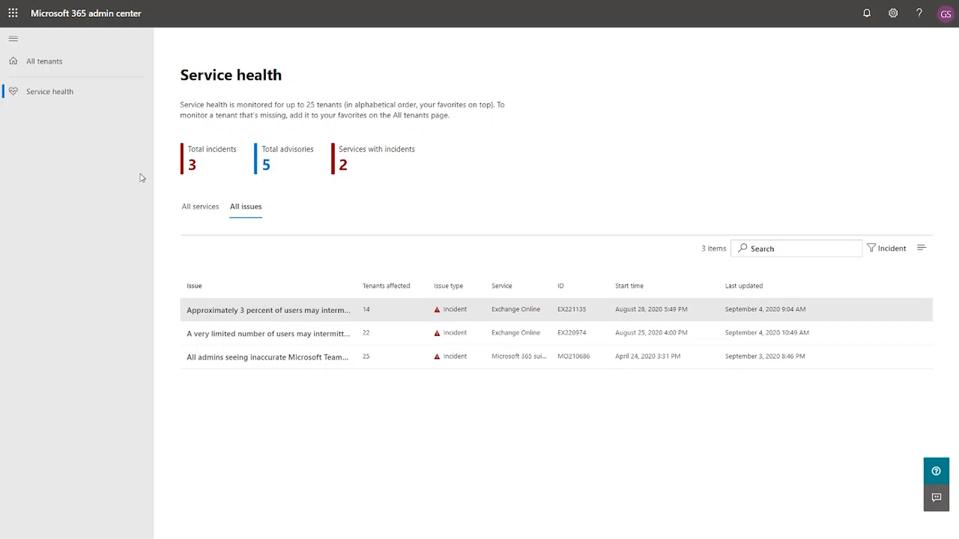
mouse_move(15, 45)
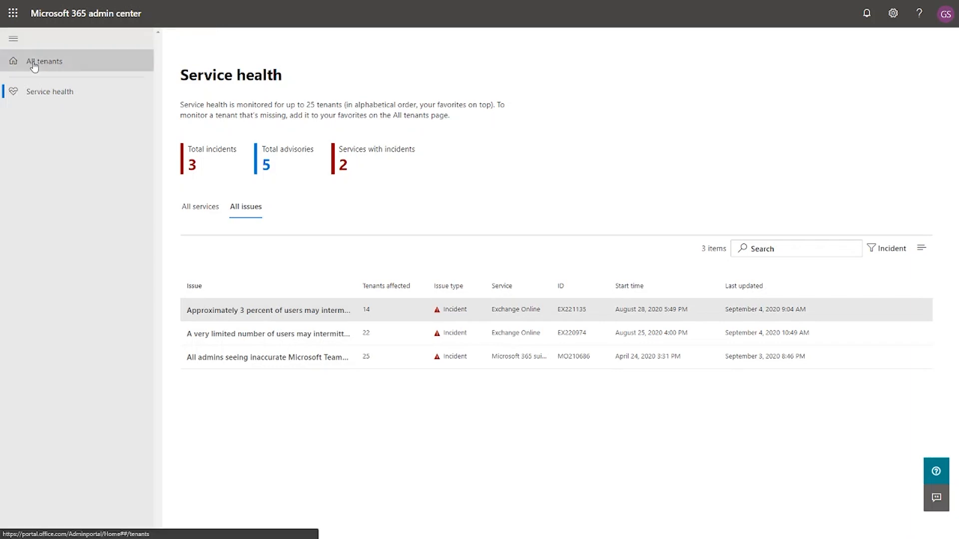
- From All tenants, open the admin center for the ConTho CSP Only tenant
left_click(44, 60)
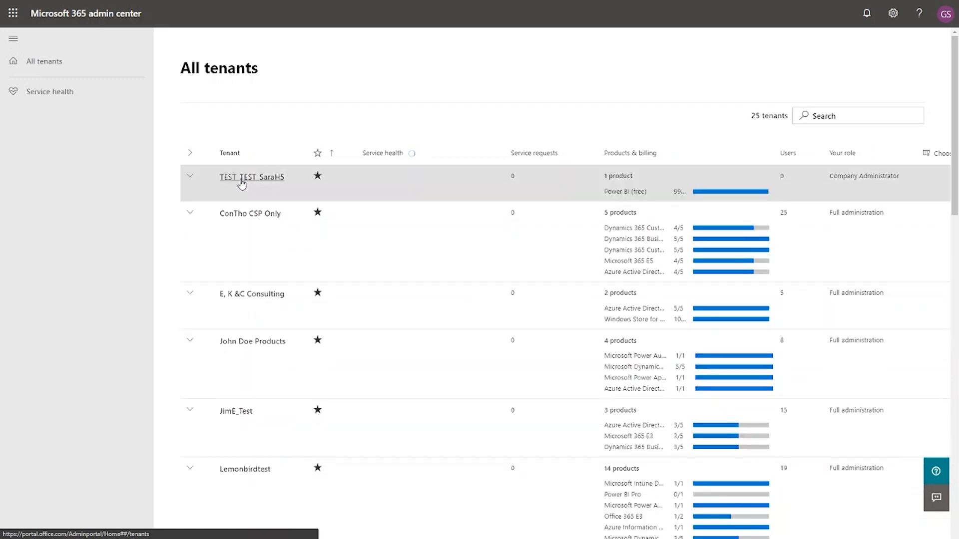
mouse_move(239, 220)
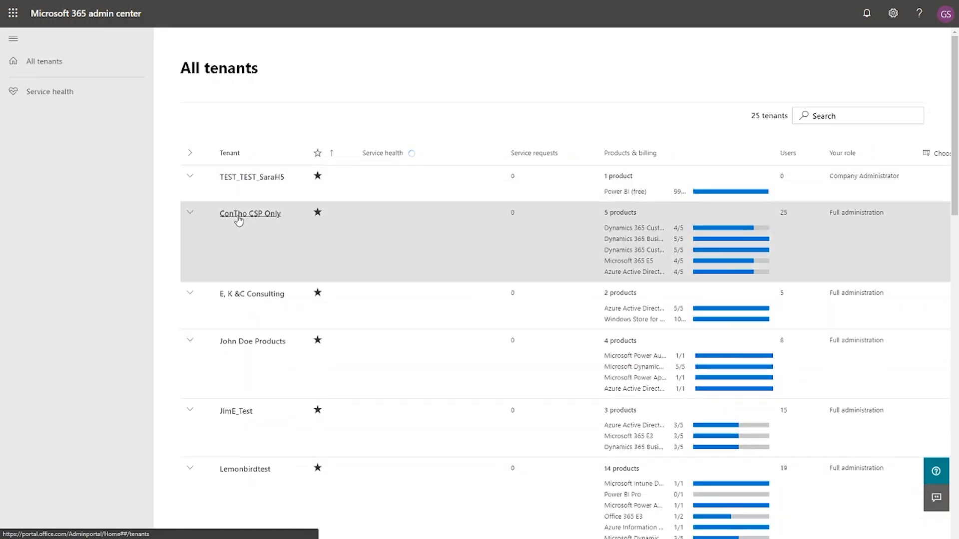
left_click(316, 211)
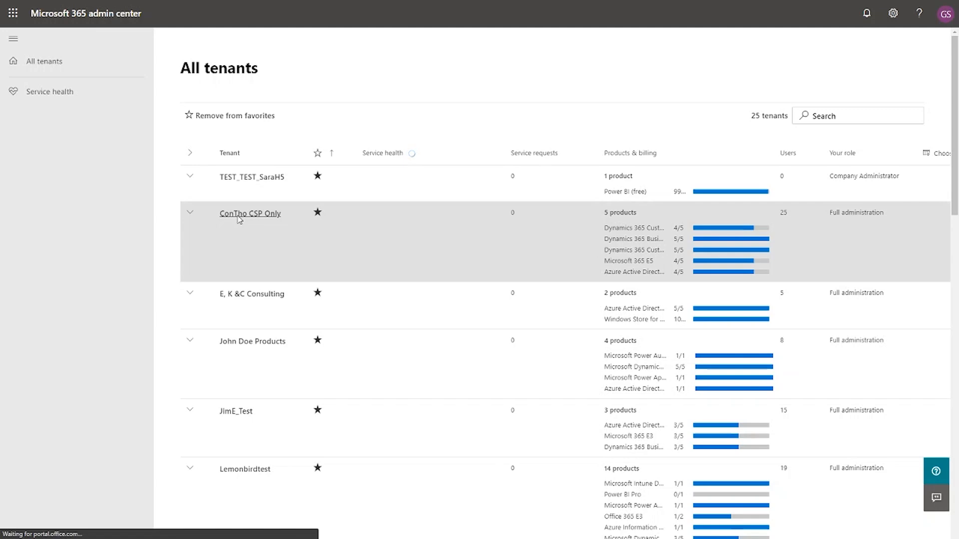
left_click(250, 214)
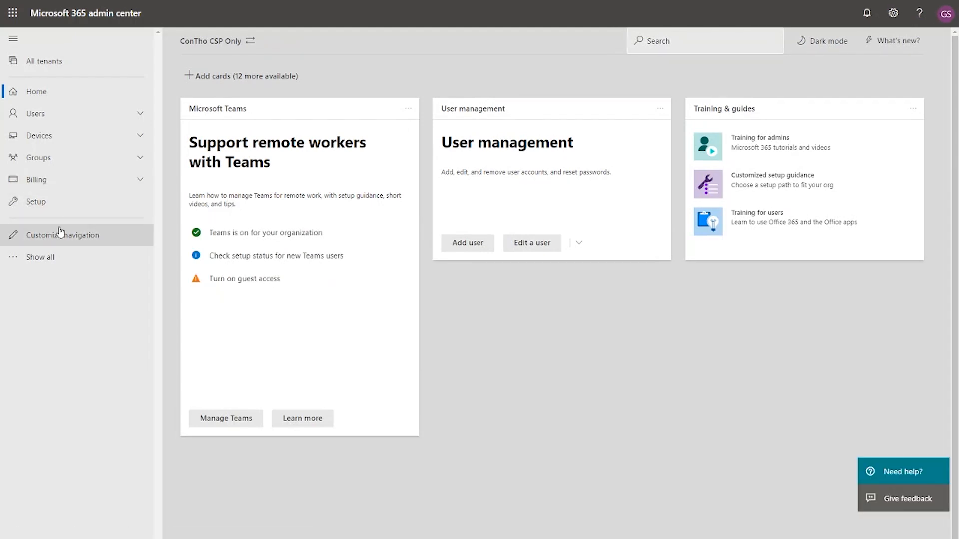
- Navigate via Show all > Health to this tenant's Service health page with 28 services
left_click(40, 256)
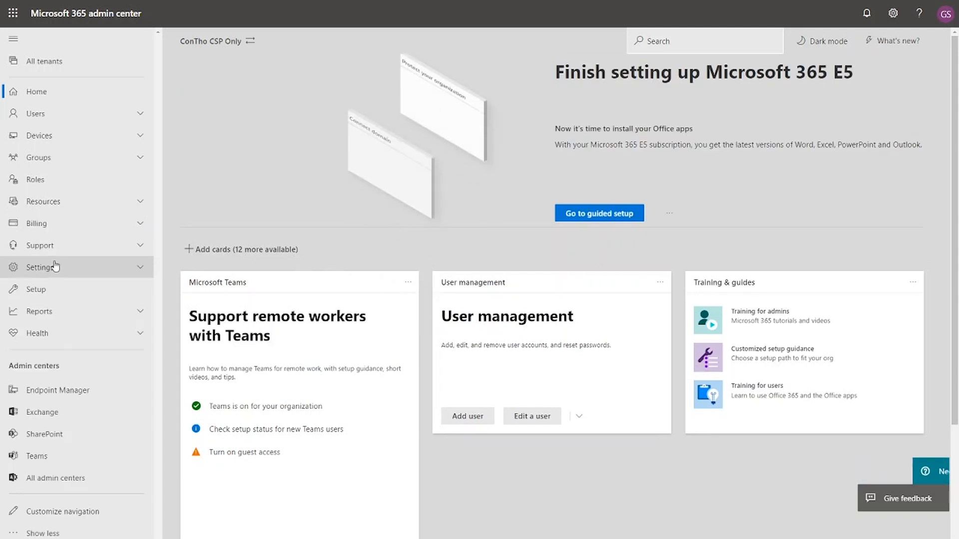
left_click(37, 333)
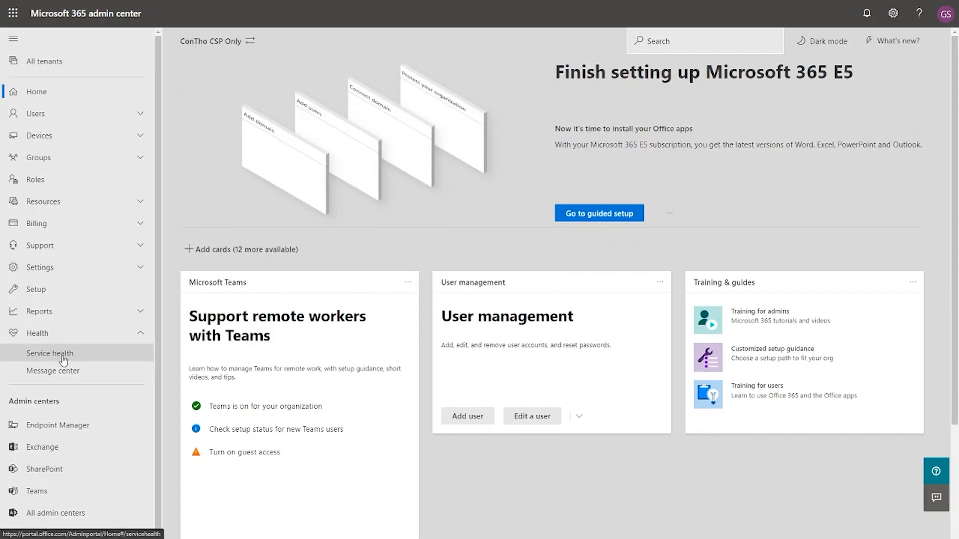
left_click(50, 352)
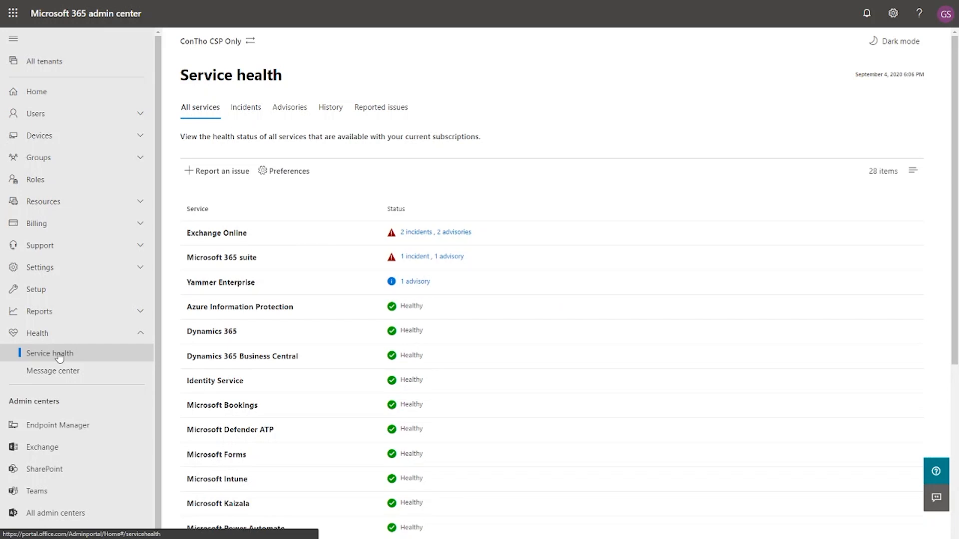
left_click(216, 170)
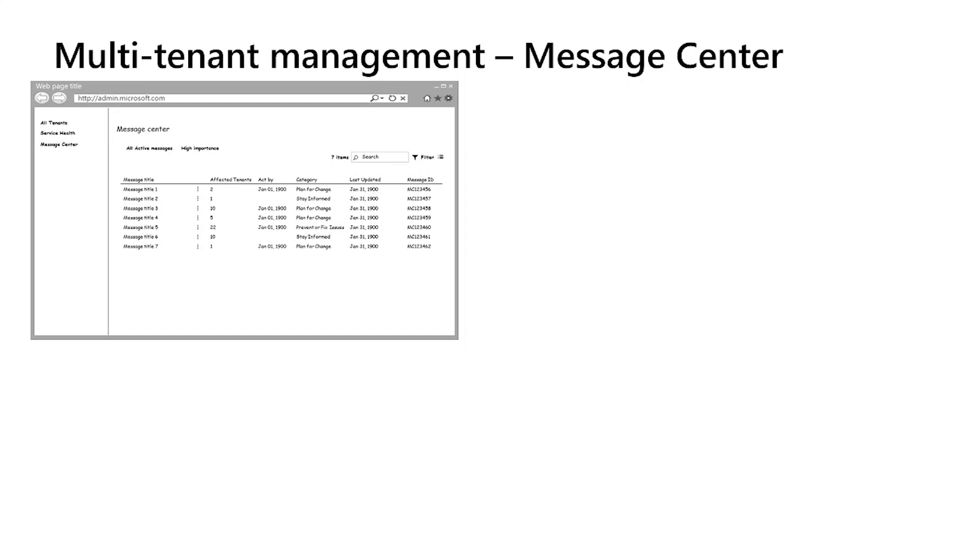
- Bring in the Message Center slide's message details mockup with affected tenants
left_click(141, 190)
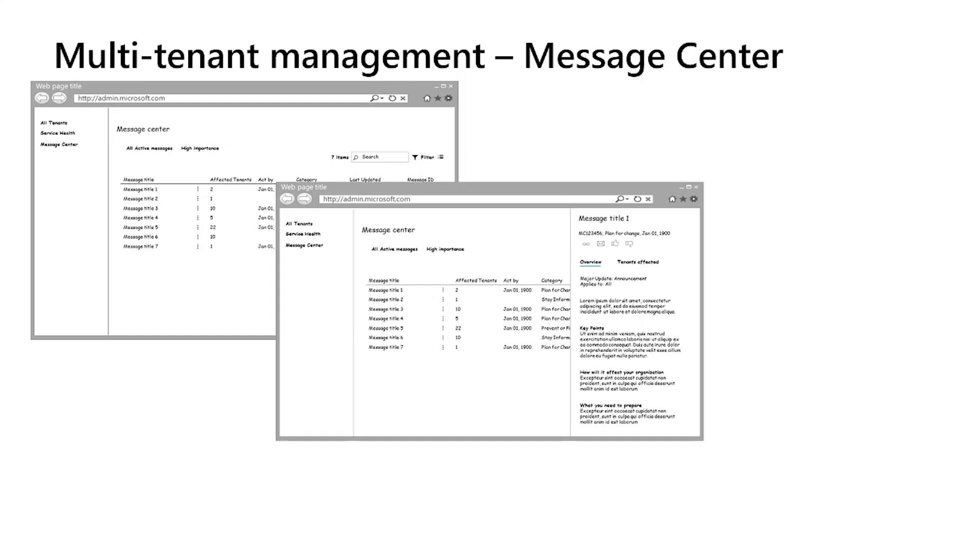